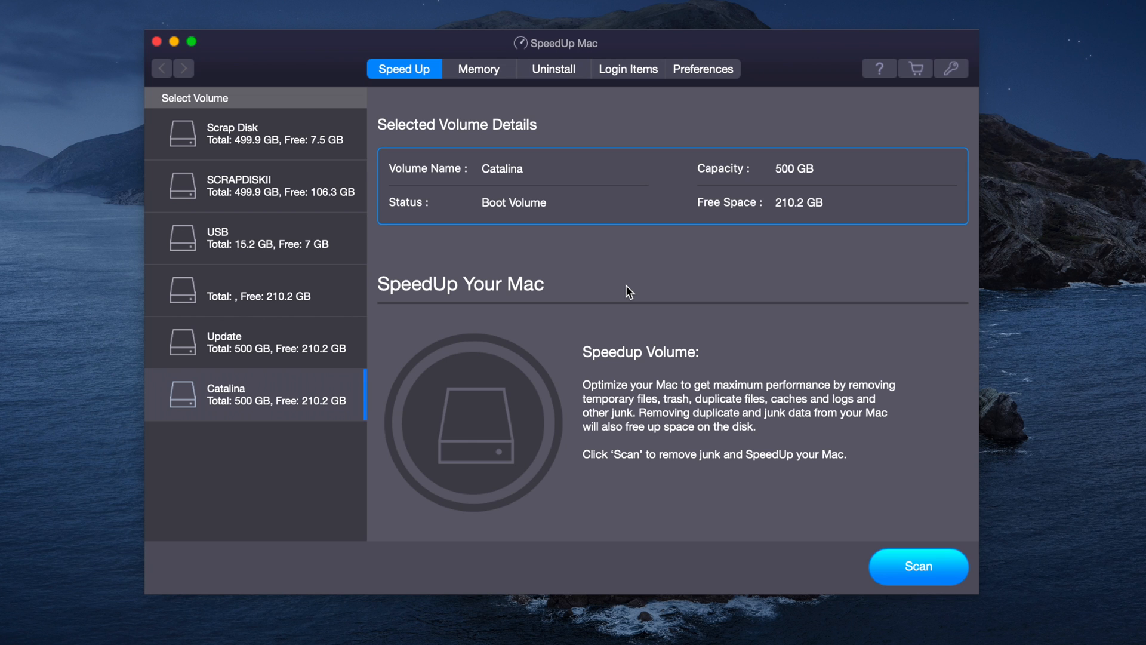
mouse_move(551, 93)
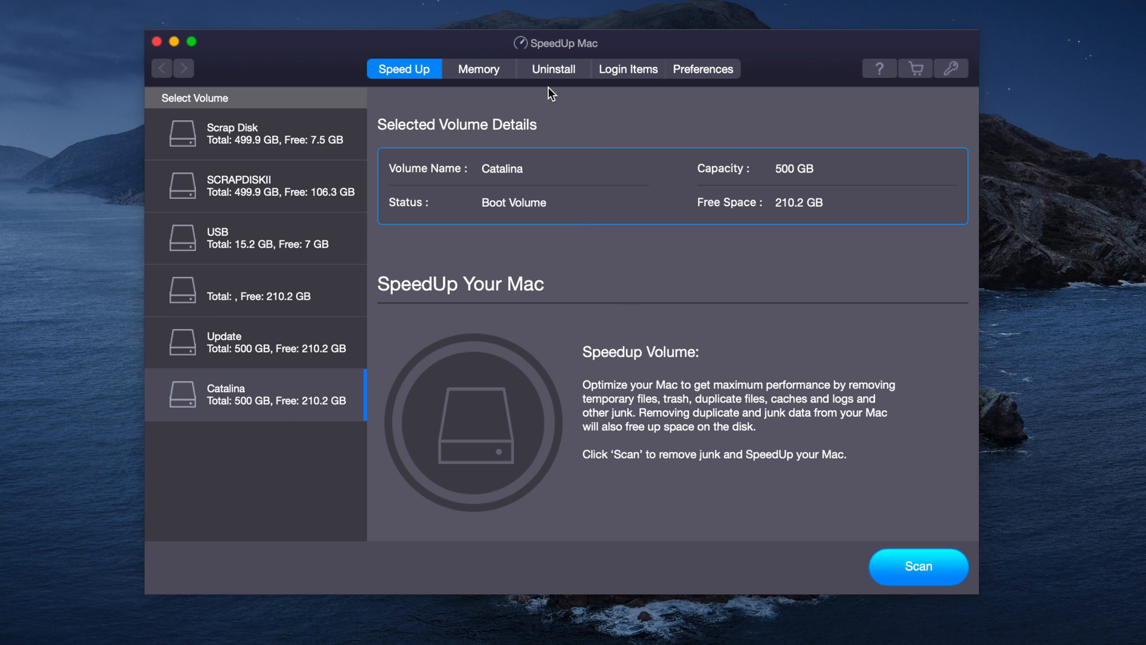
mouse_move(503, 60)
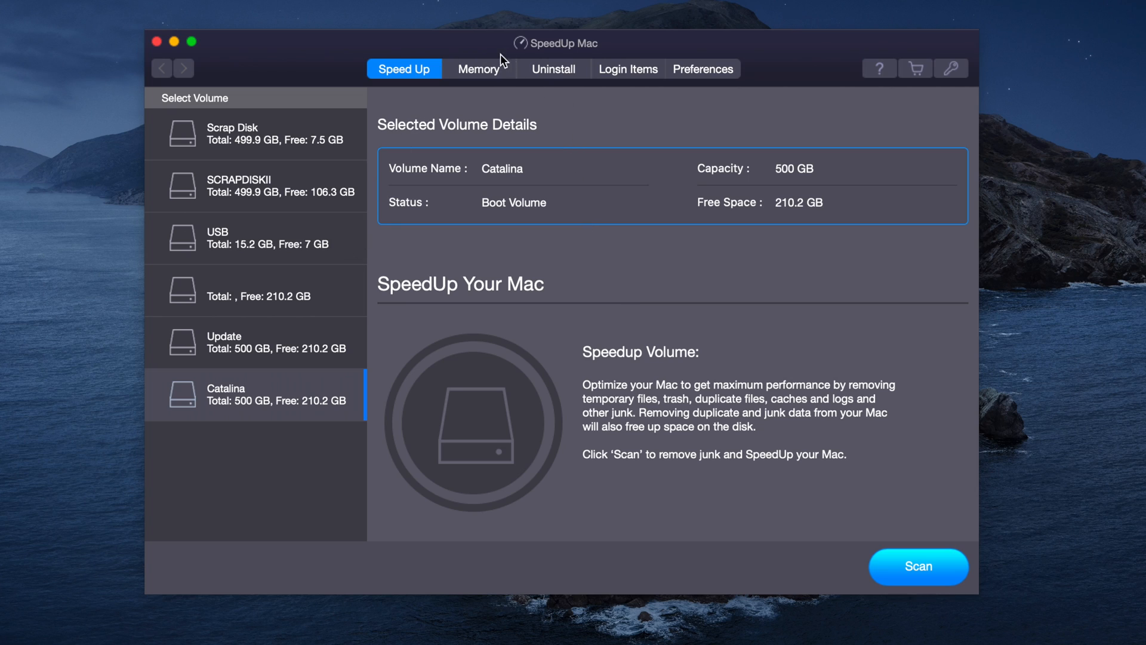
mouse_move(547, 166)
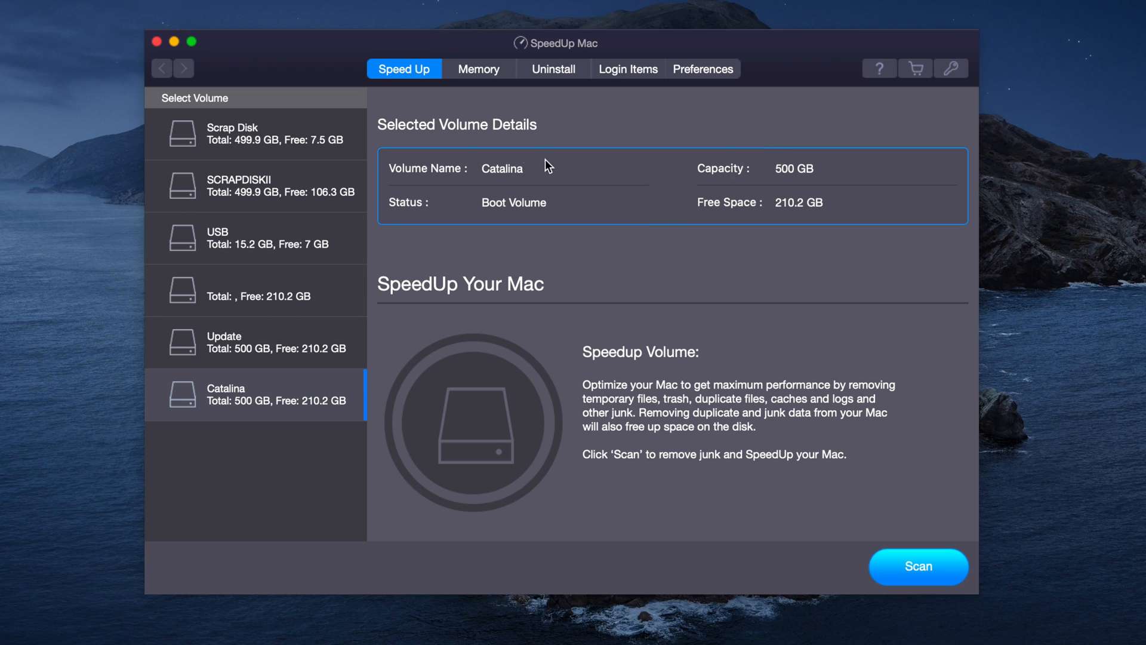
mouse_move(568, 171)
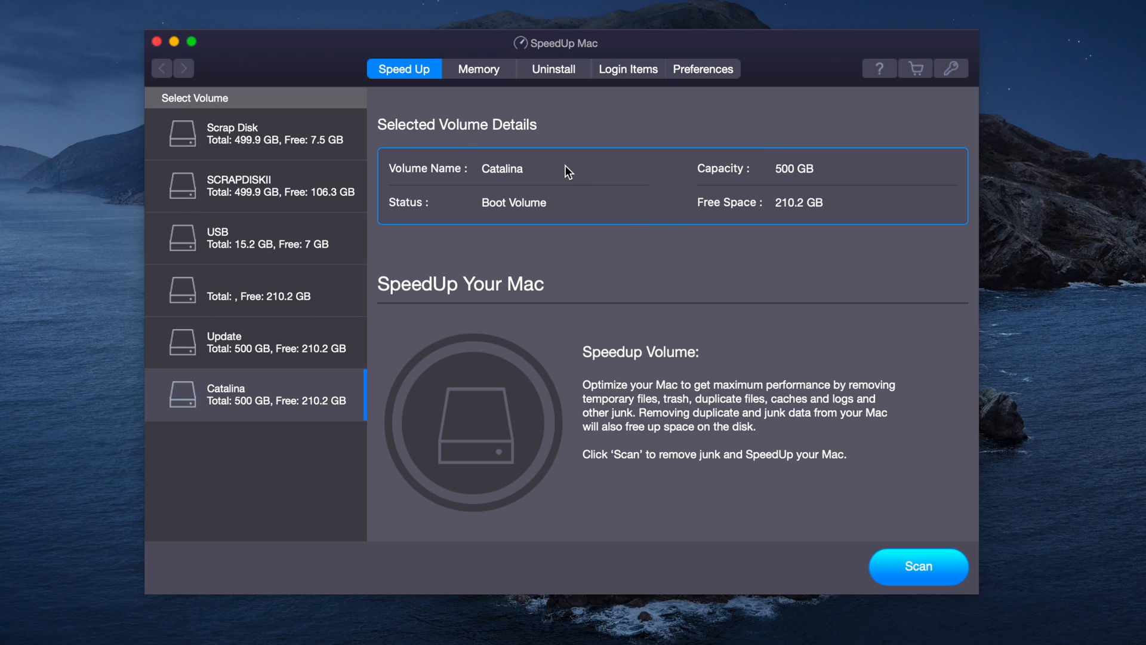
mouse_move(481, 143)
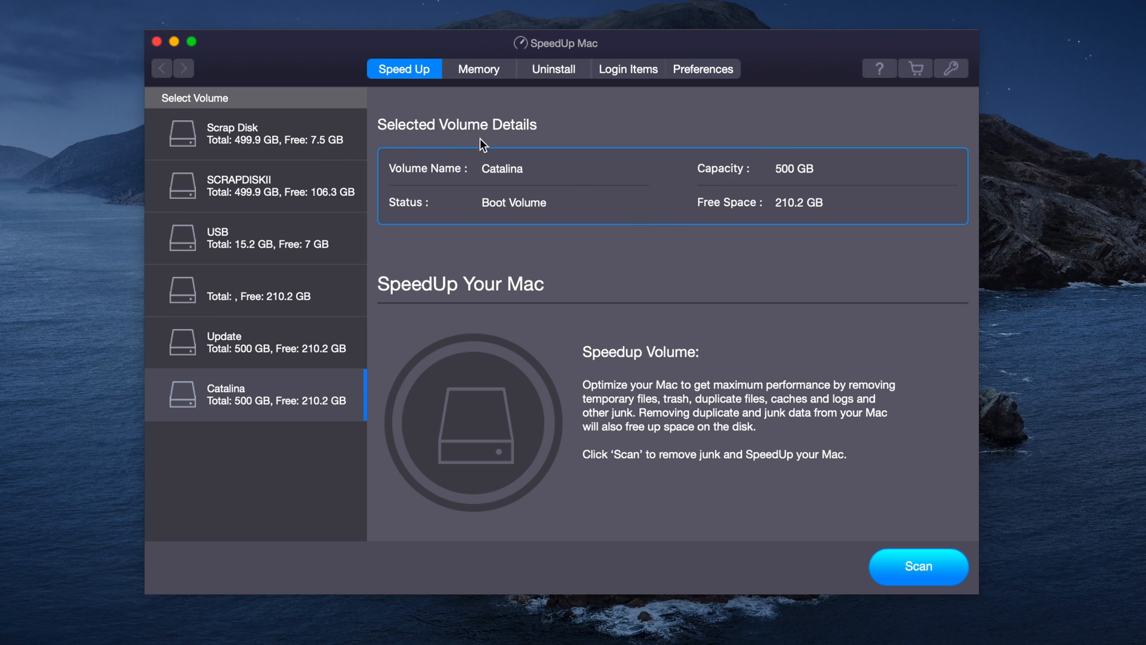
mouse_move(541, 97)
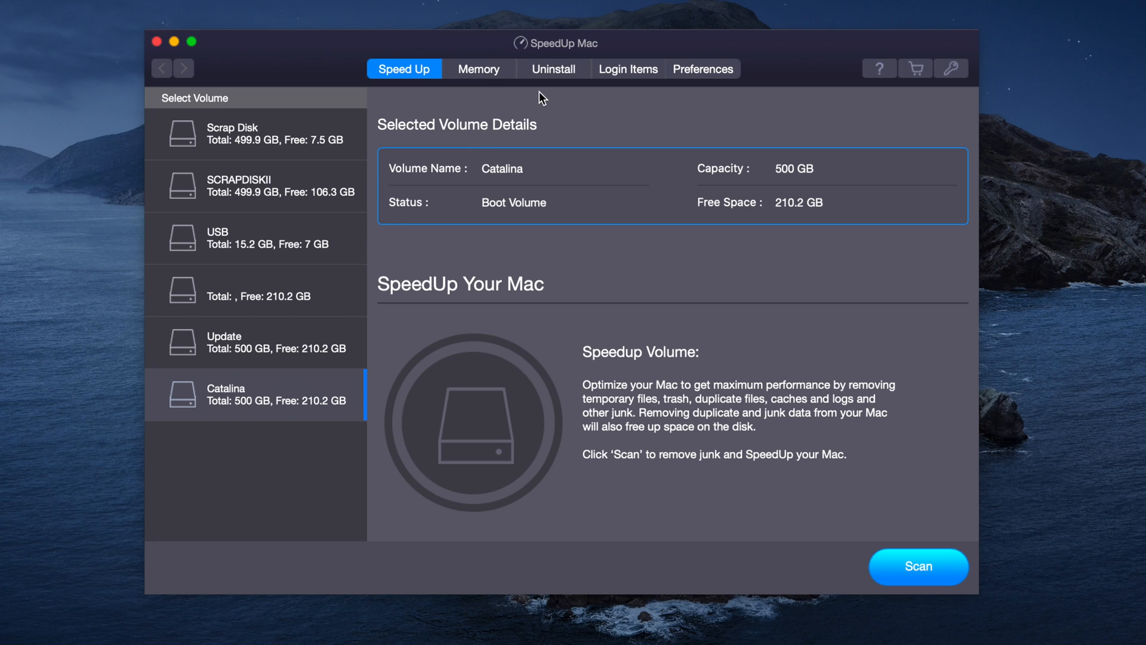
mouse_move(625, 108)
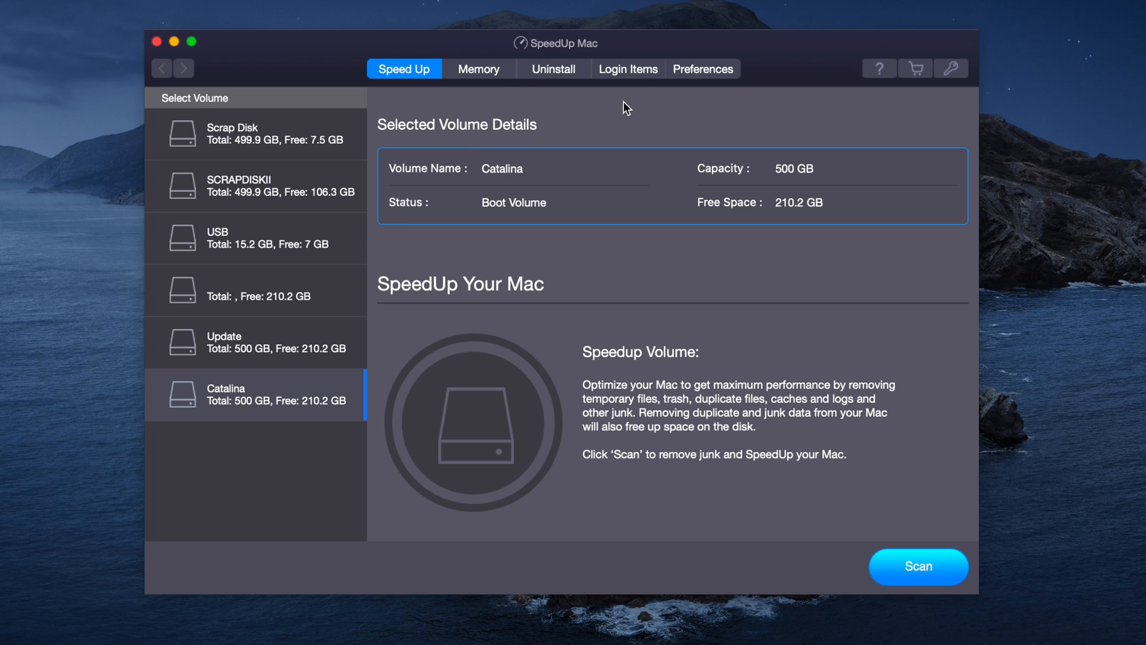
mouse_move(693, 115)
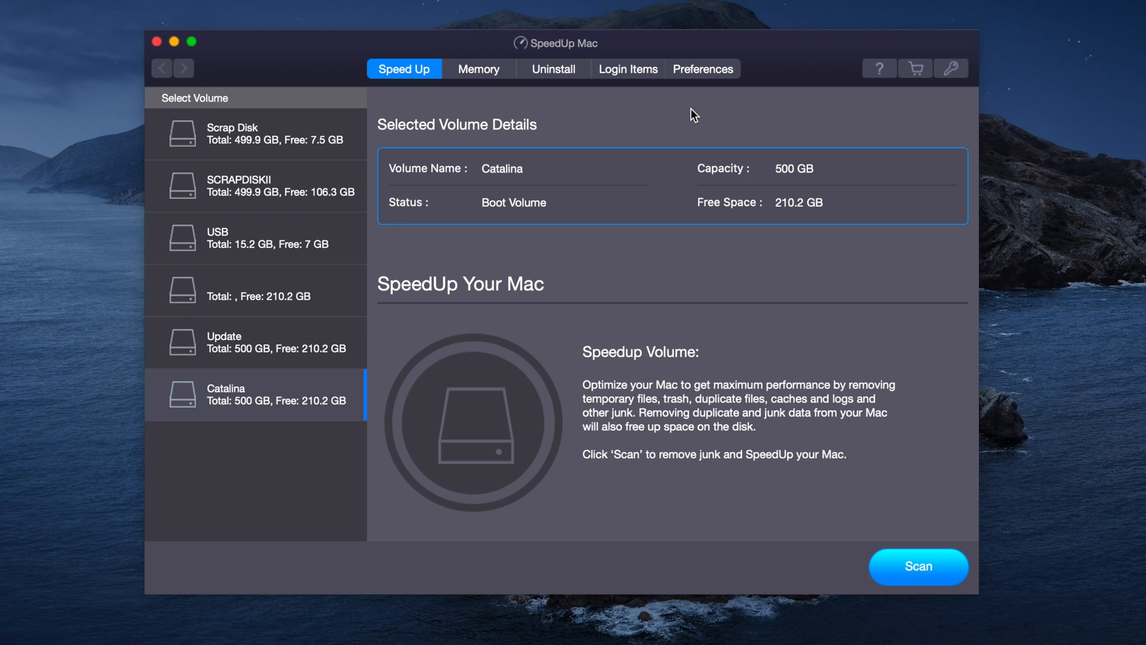
mouse_move(578, 119)
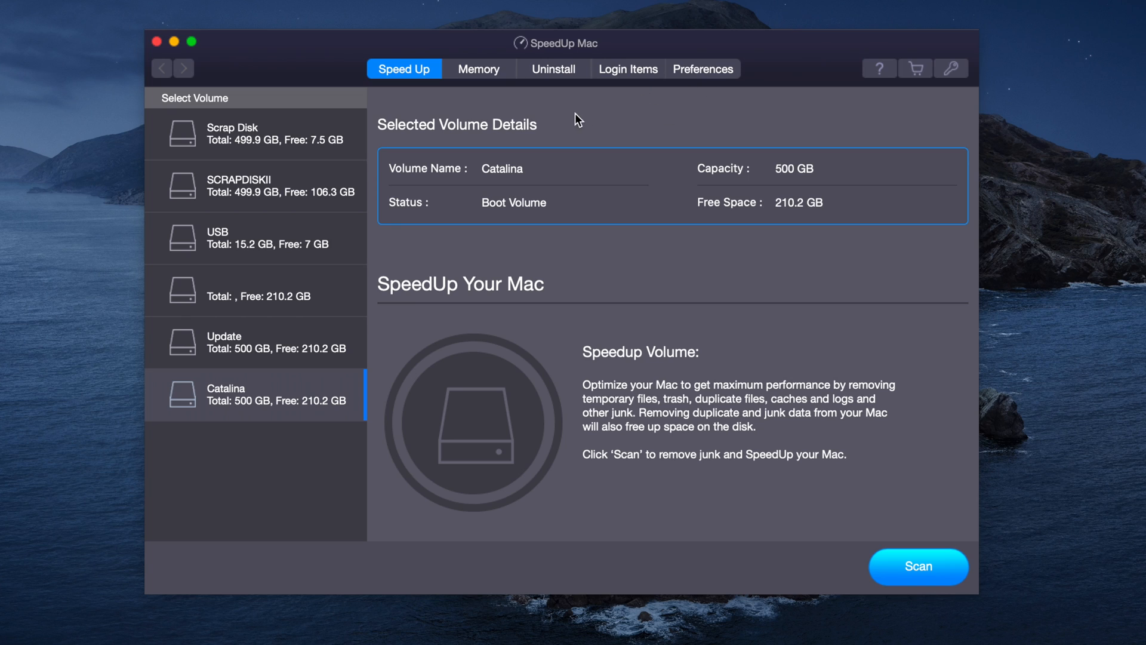
Step: Review the Folder Search, Languages, Cleanup and Ignore List preference pages, returning to General
click(702, 69)
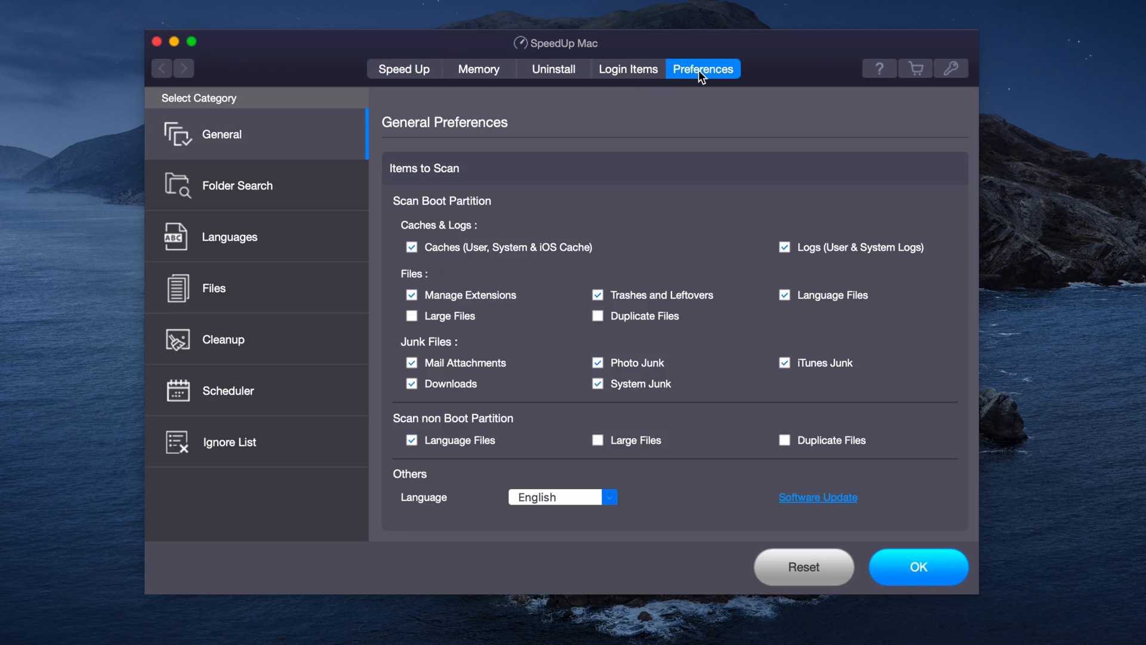
mouse_move(354, 161)
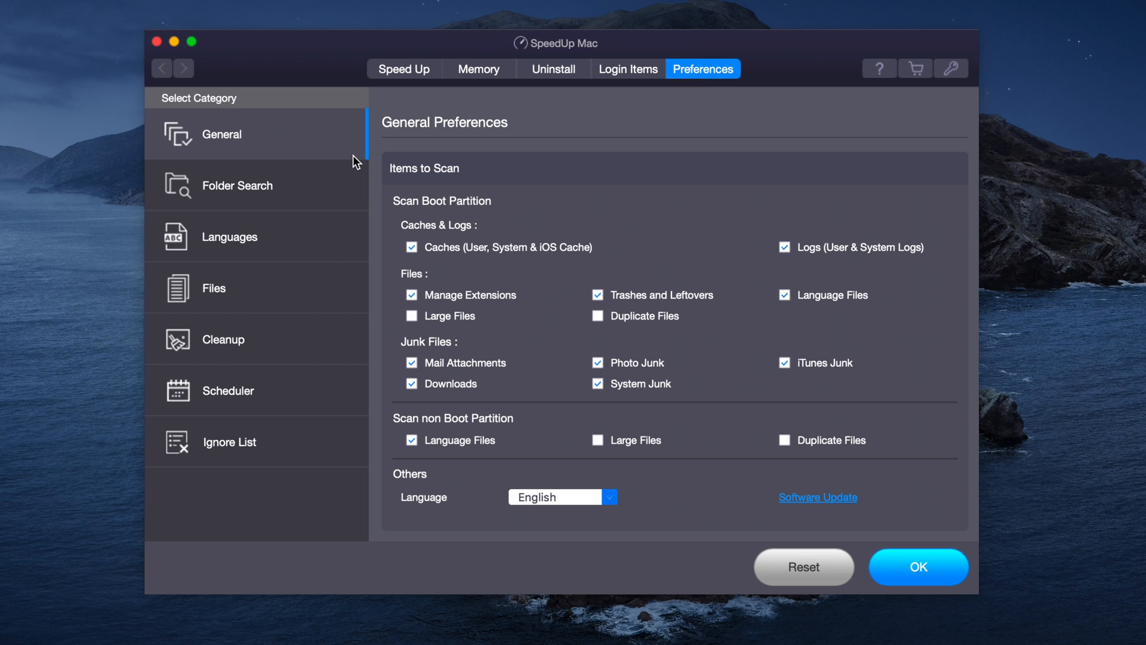
mouse_move(272, 197)
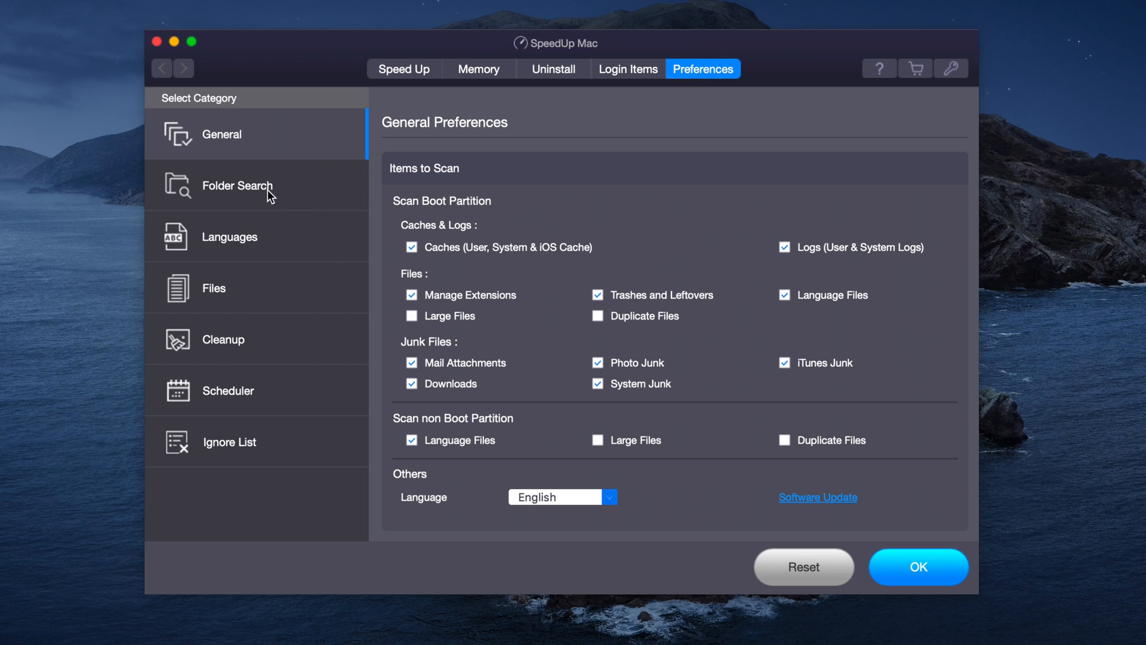
click(236, 185)
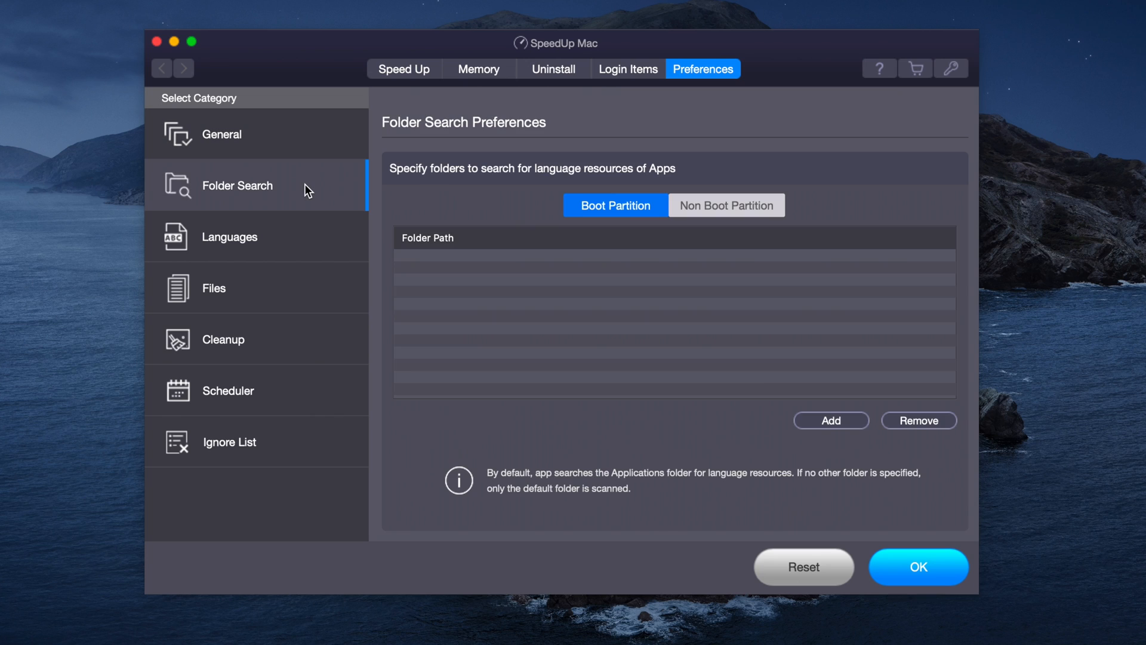
click(229, 236)
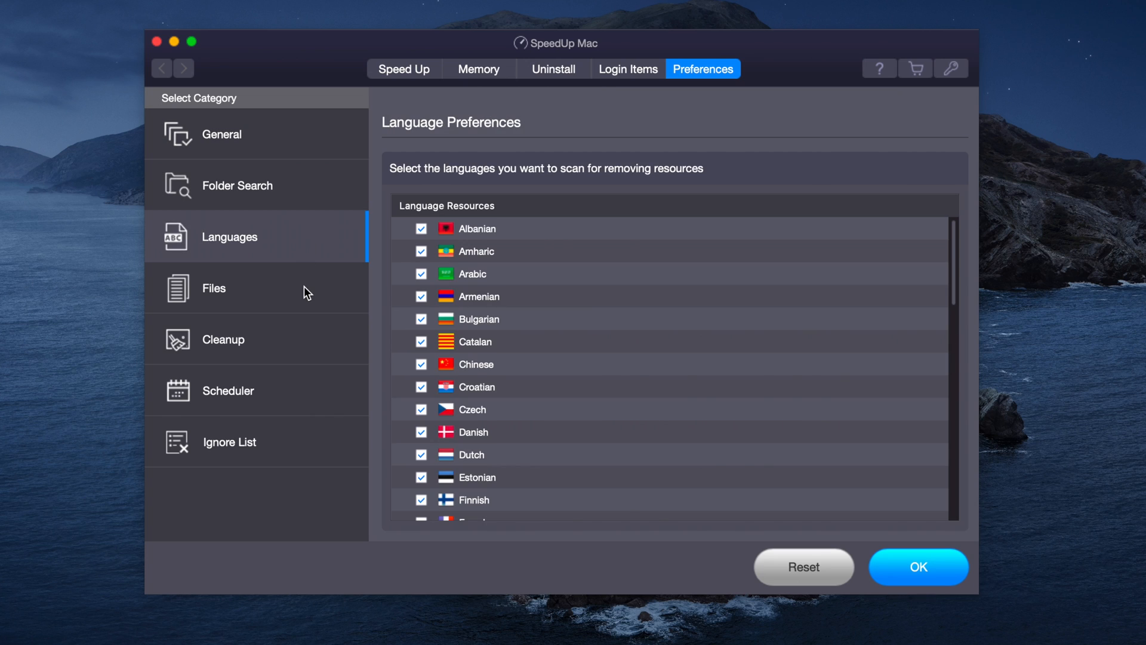
click(223, 338)
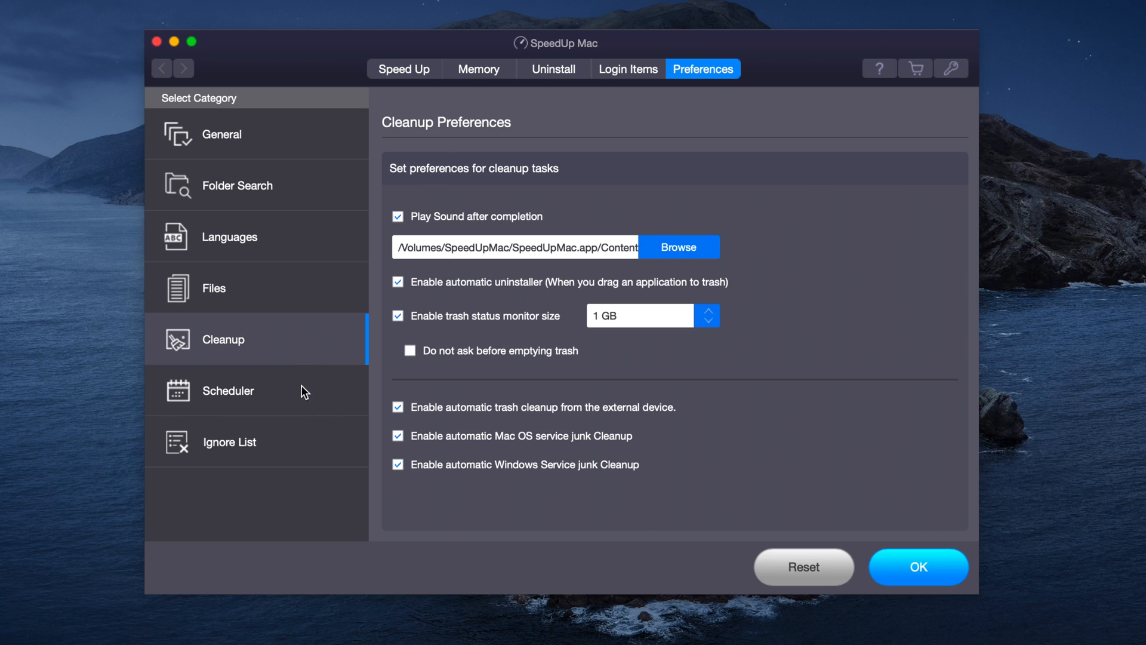
click(230, 442)
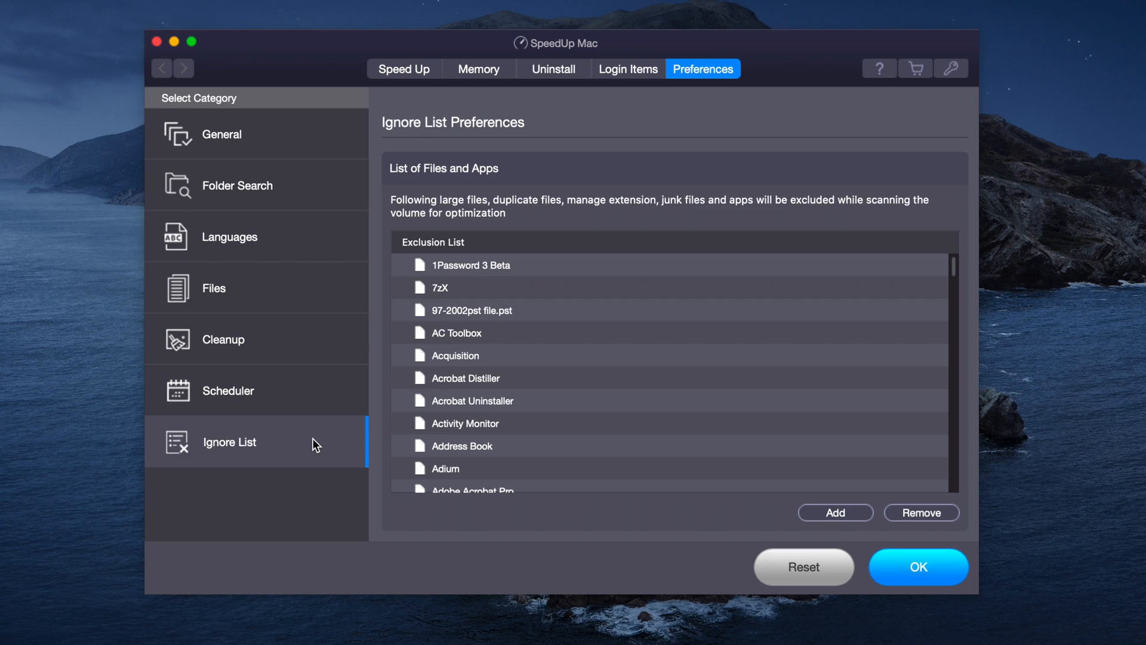
click(222, 134)
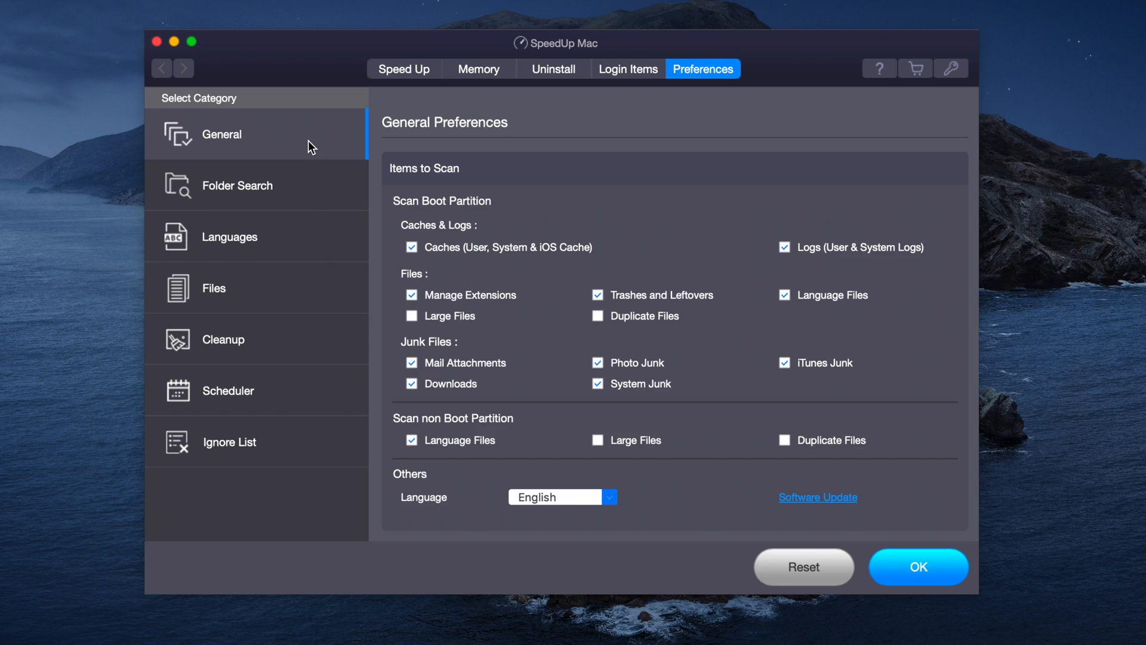
mouse_move(545, 297)
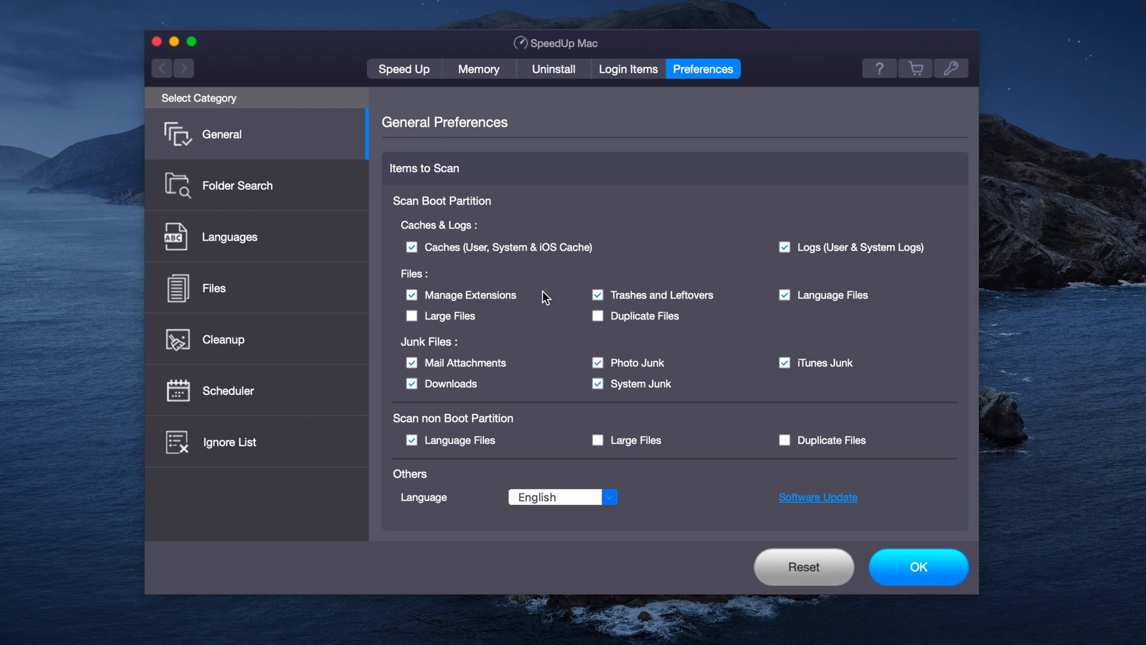
mouse_move(435, 271)
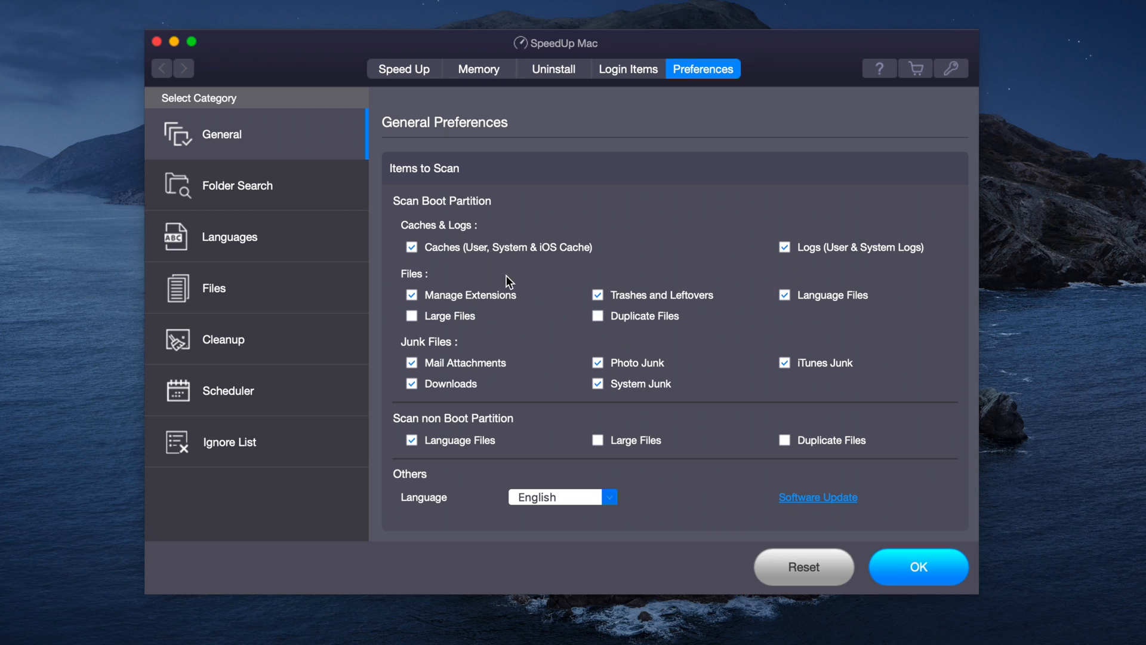
mouse_move(549, 329)
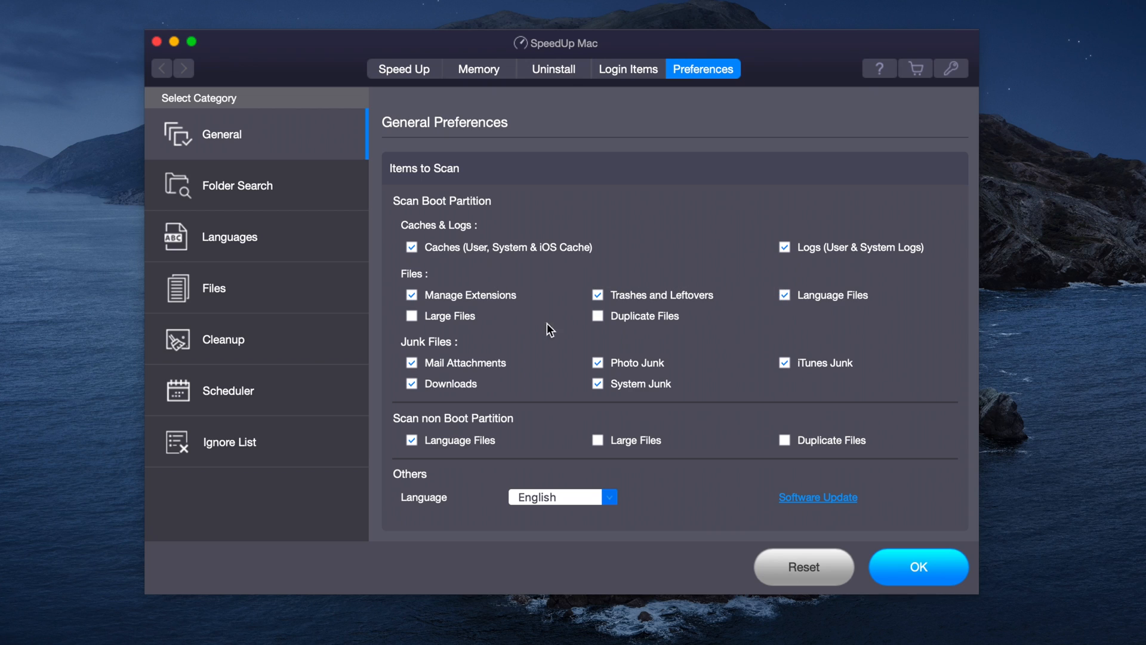
mouse_move(468, 363)
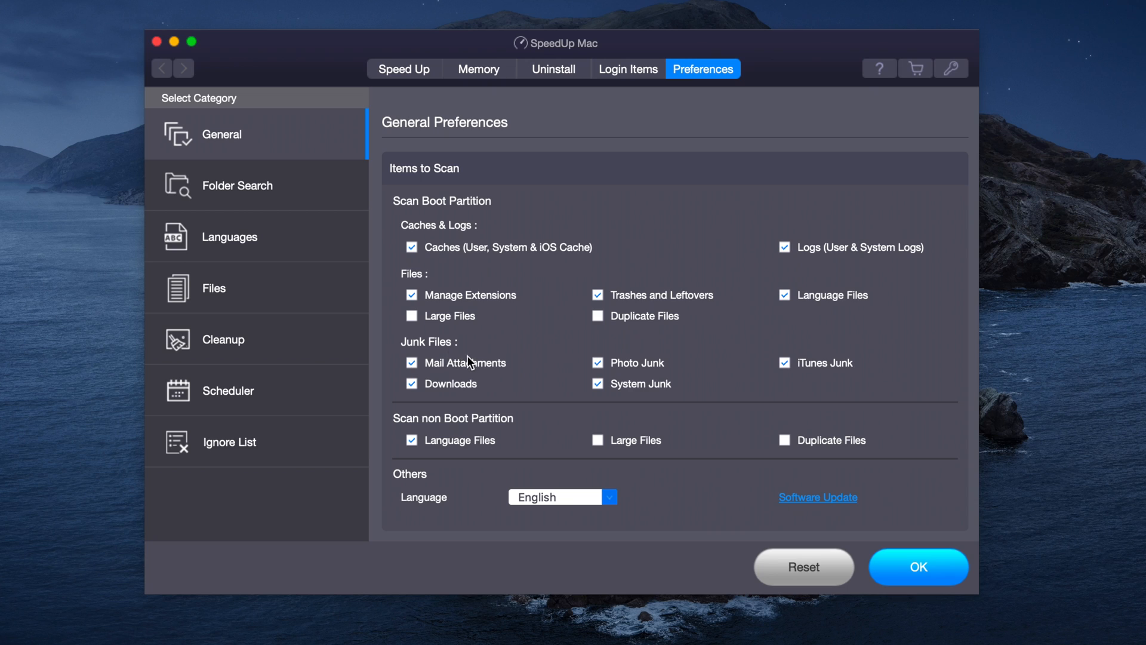
mouse_move(672, 405)
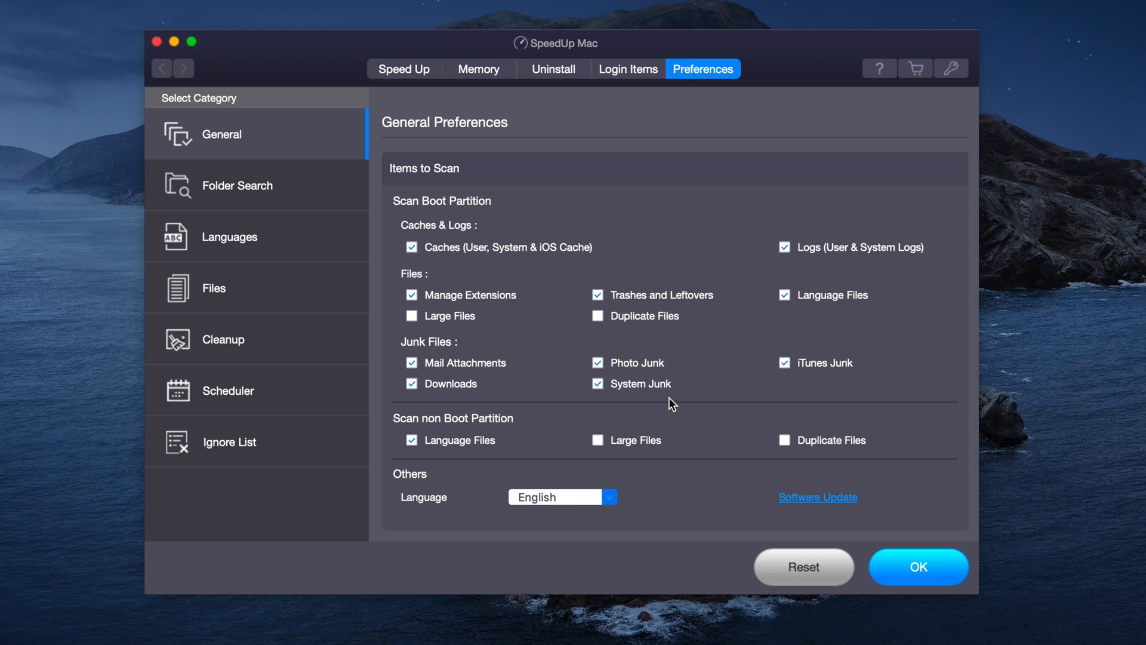
mouse_move(489, 395)
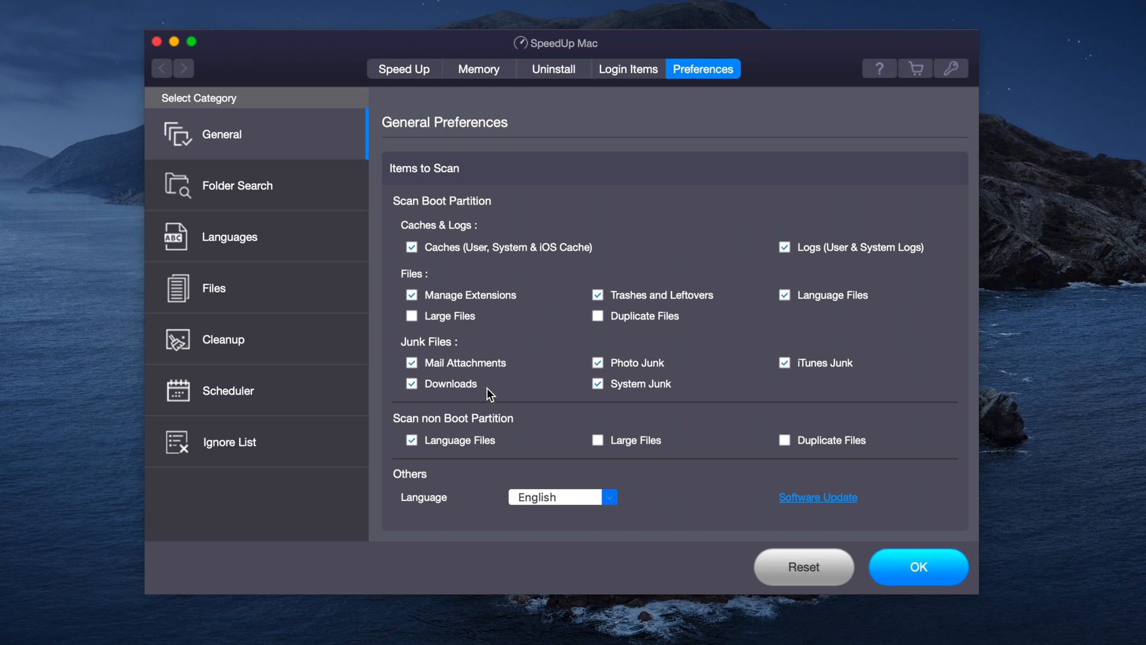
mouse_move(437, 432)
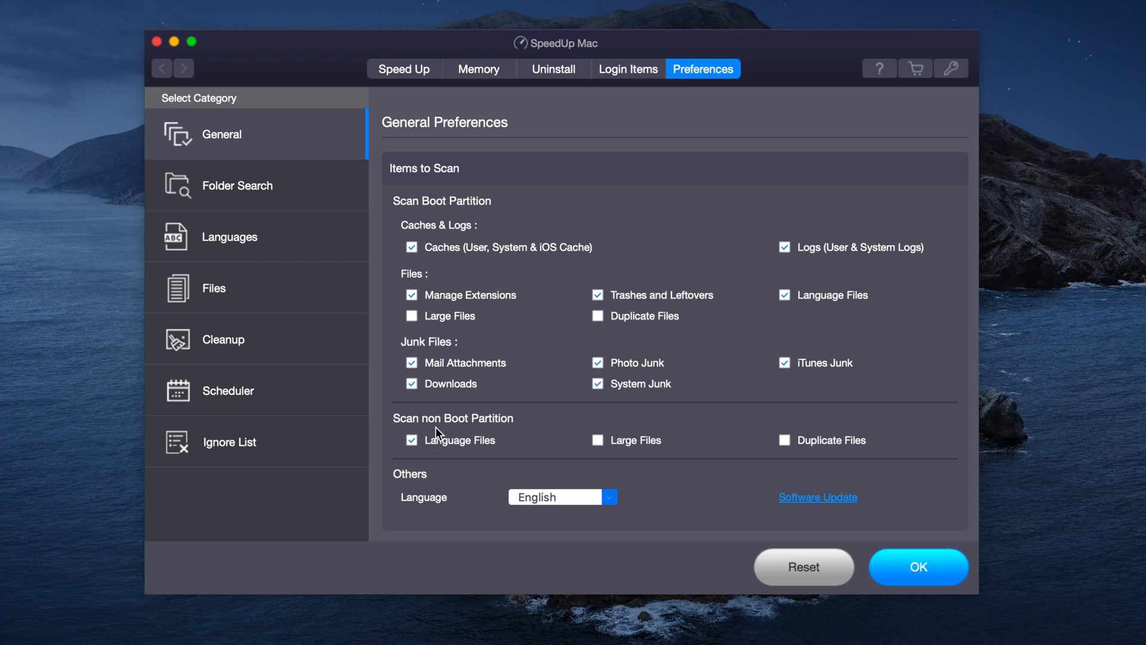
mouse_move(453, 435)
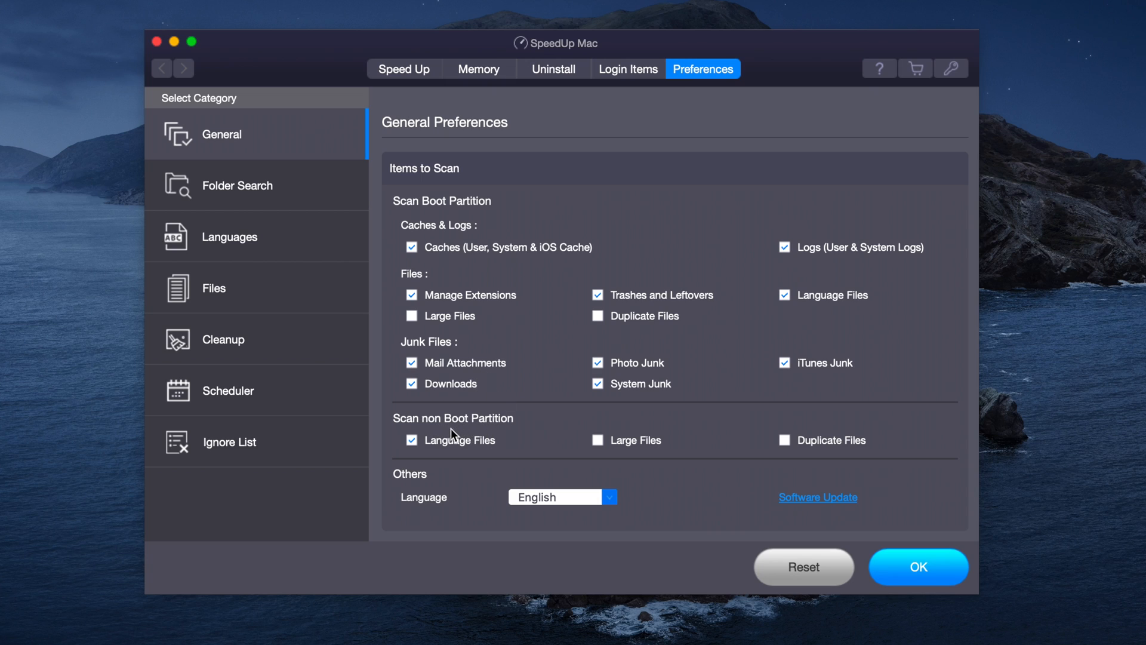
mouse_move(763, 467)
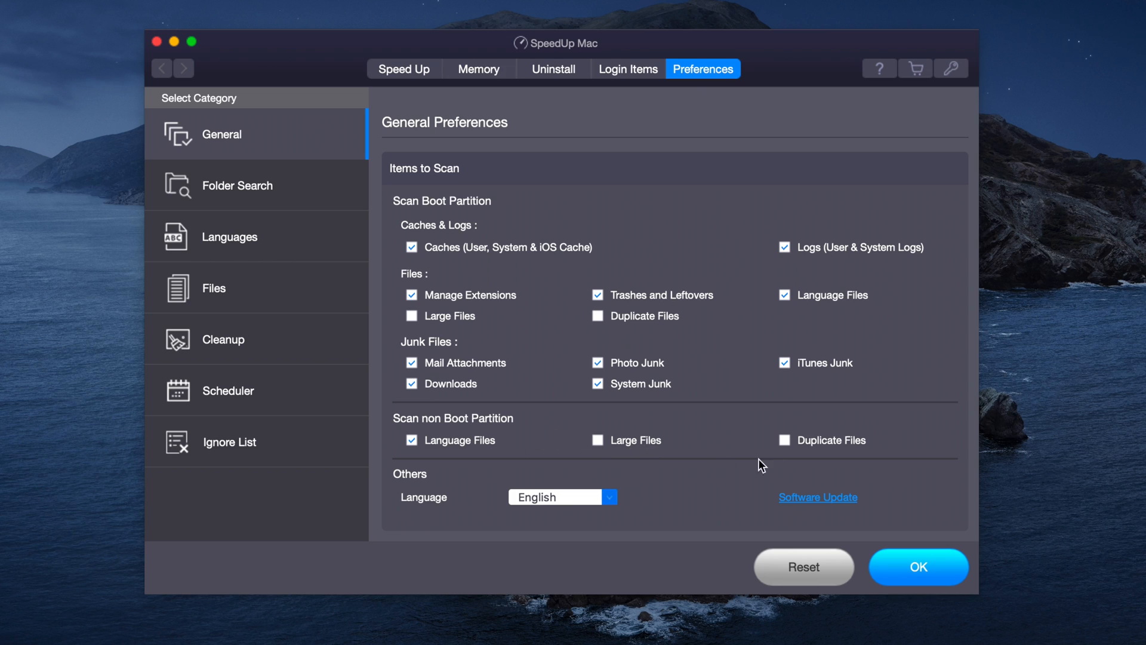
mouse_move(634, 476)
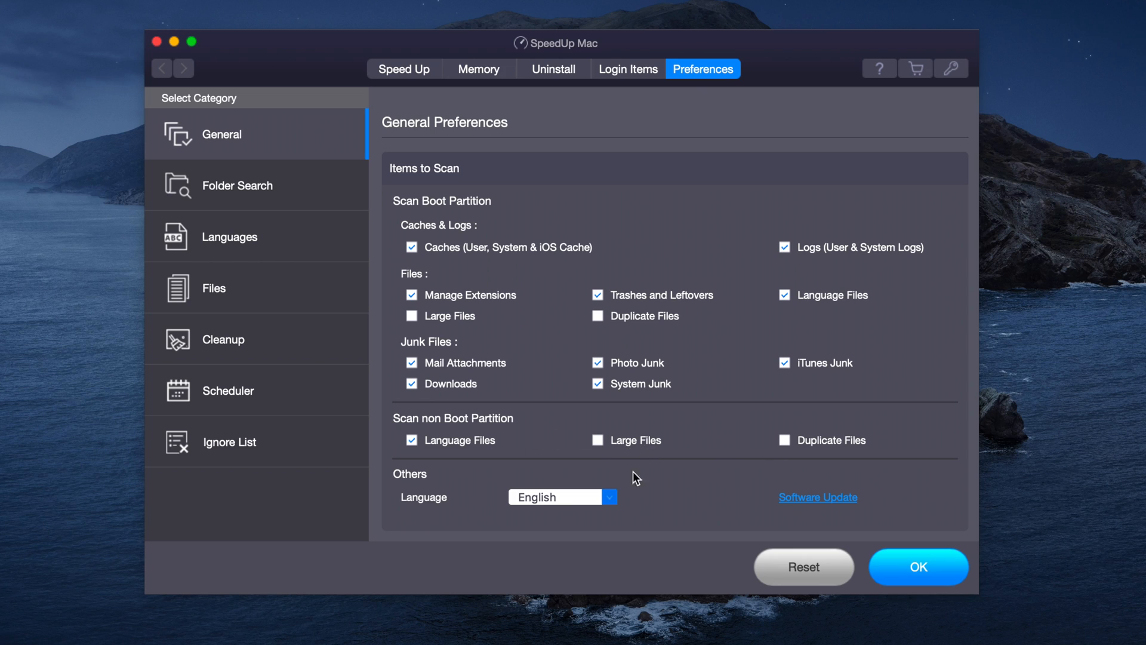
click(237, 185)
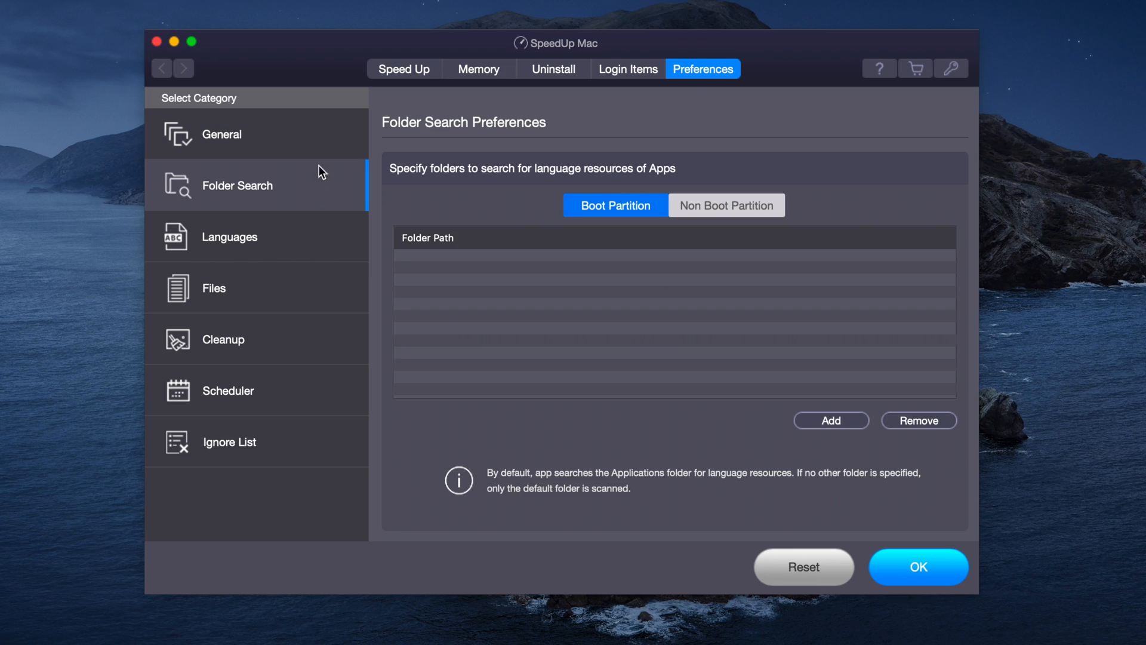
mouse_move(330, 170)
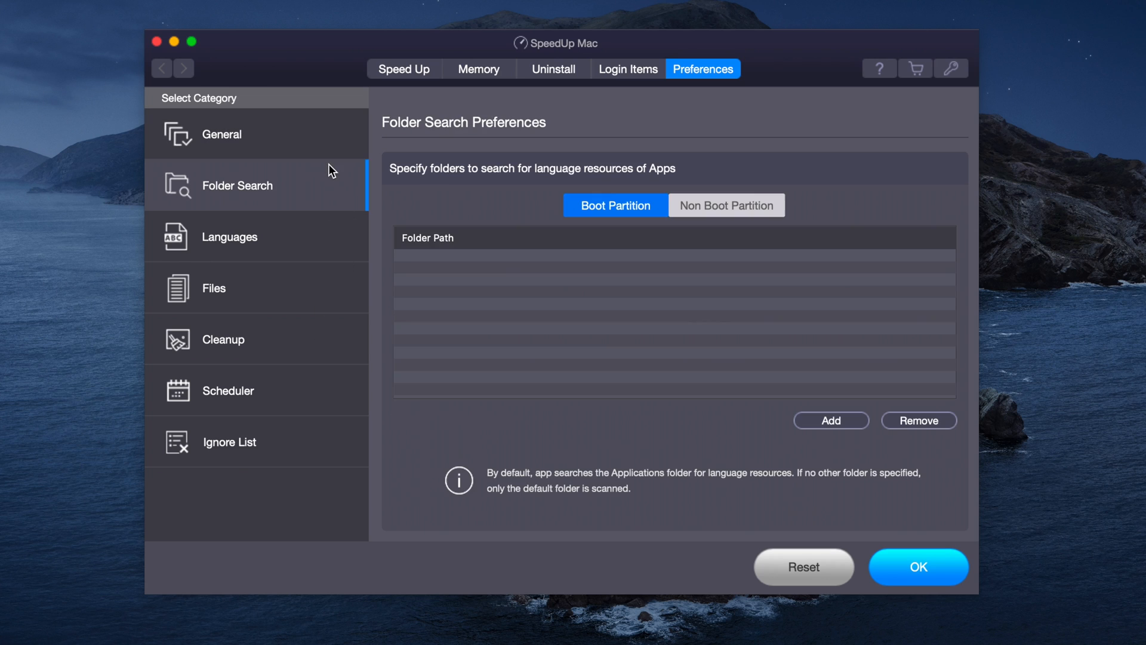
click(230, 236)
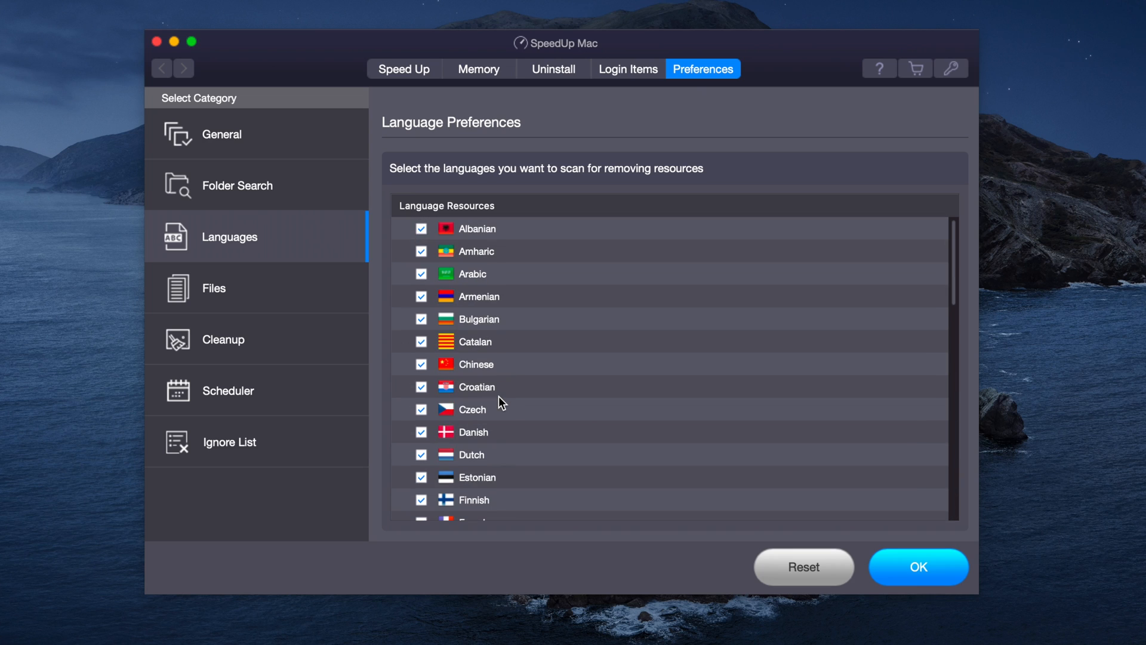
click(222, 133)
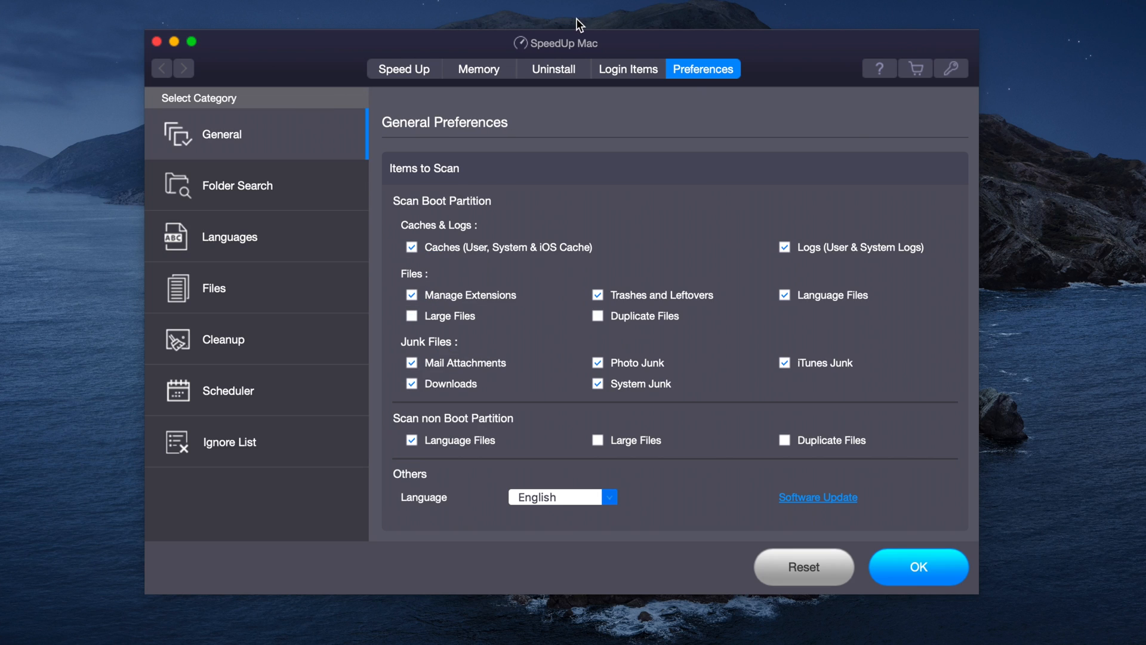
Step: View the login items, tick then untick OverSight so it stays, and move on to Uninstall
click(626, 69)
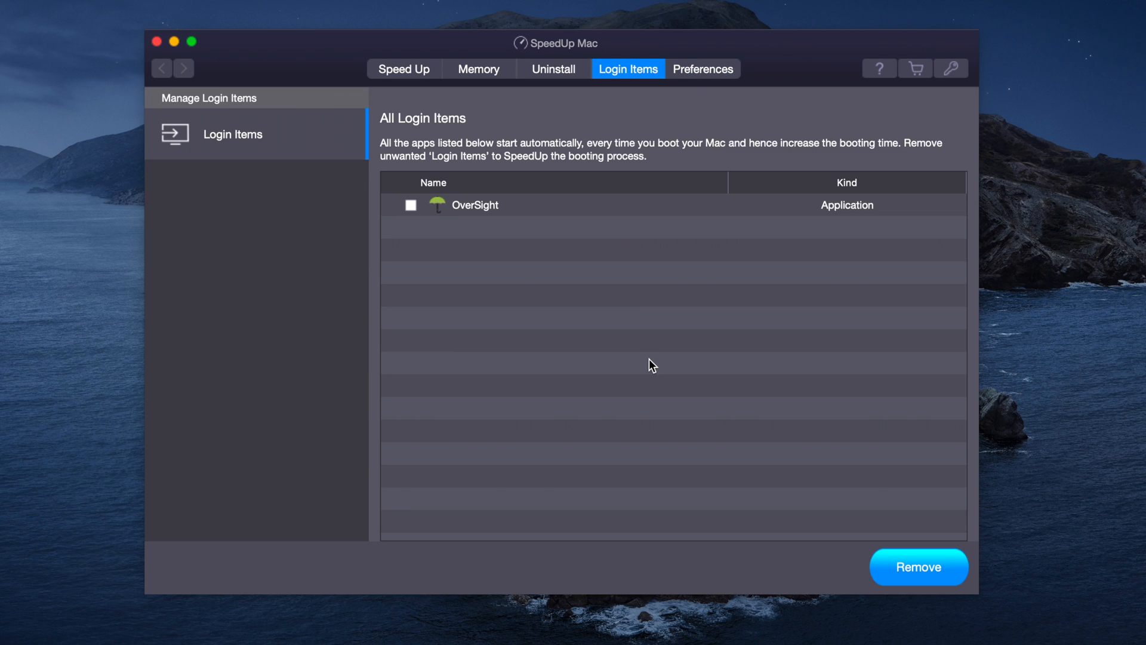
mouse_move(411, 205)
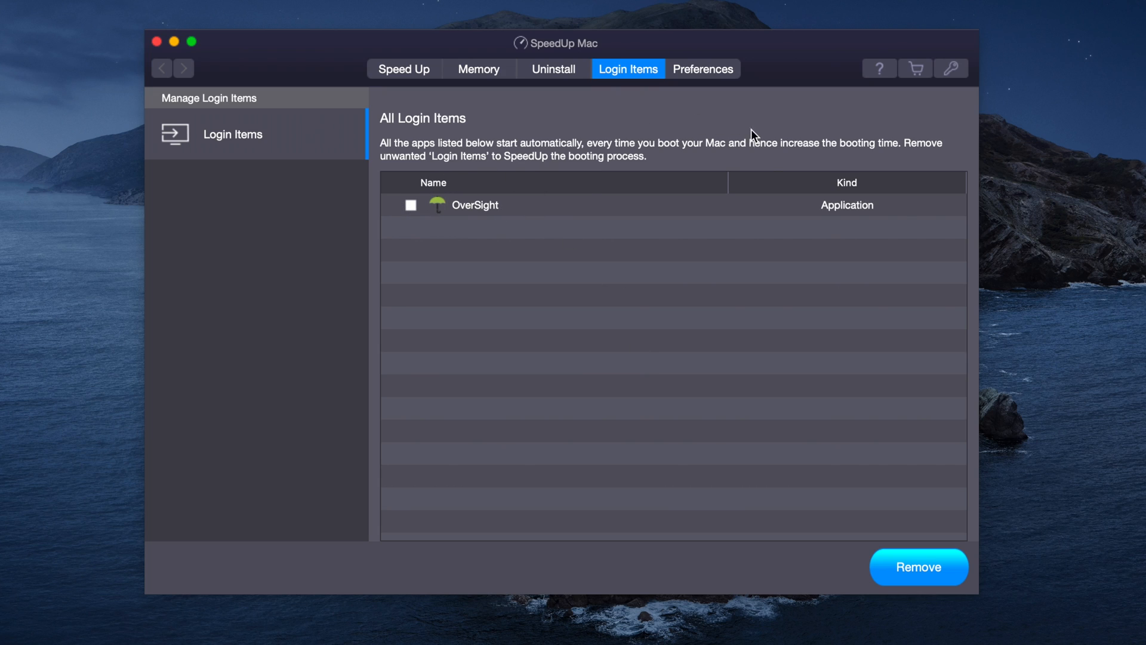
click(475, 204)
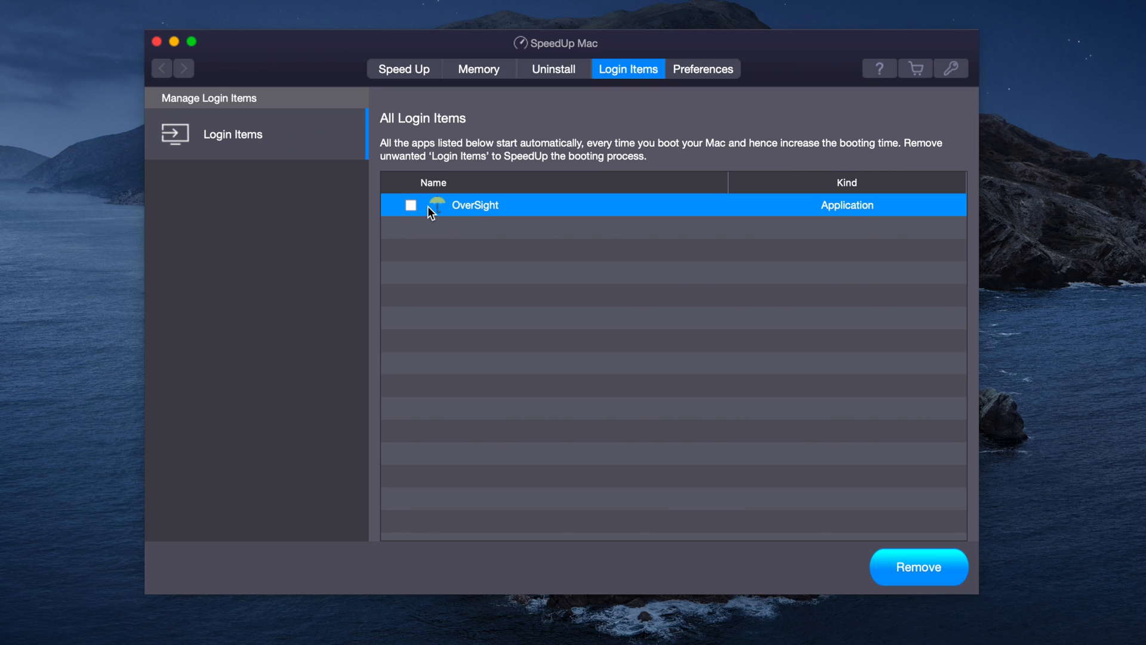
click(410, 206)
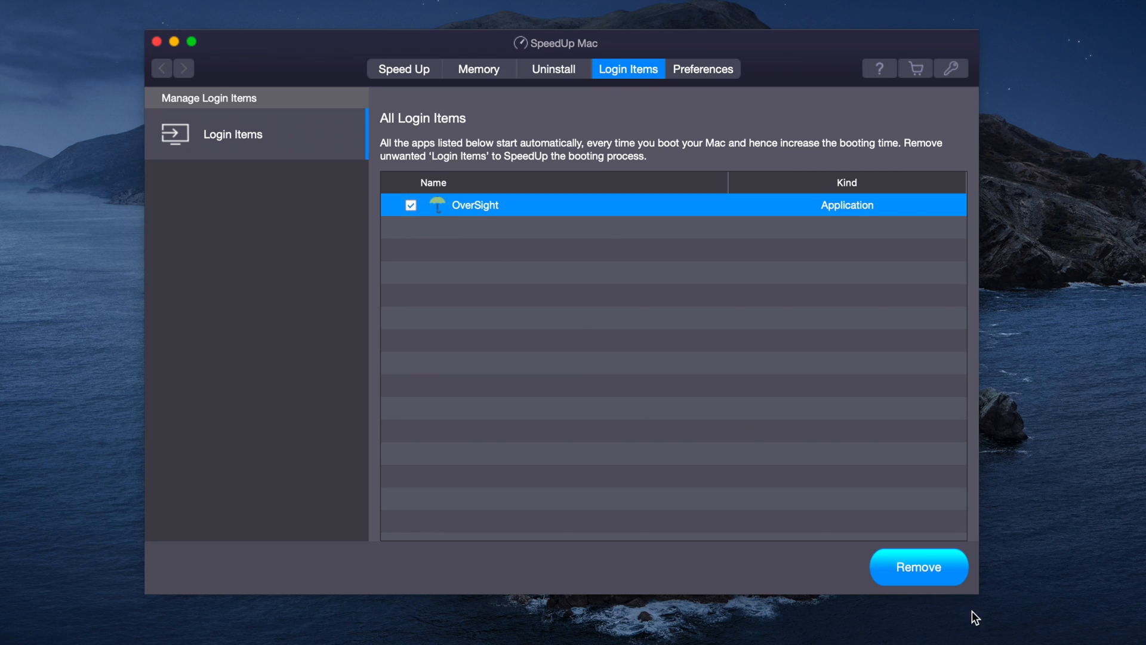
click(411, 205)
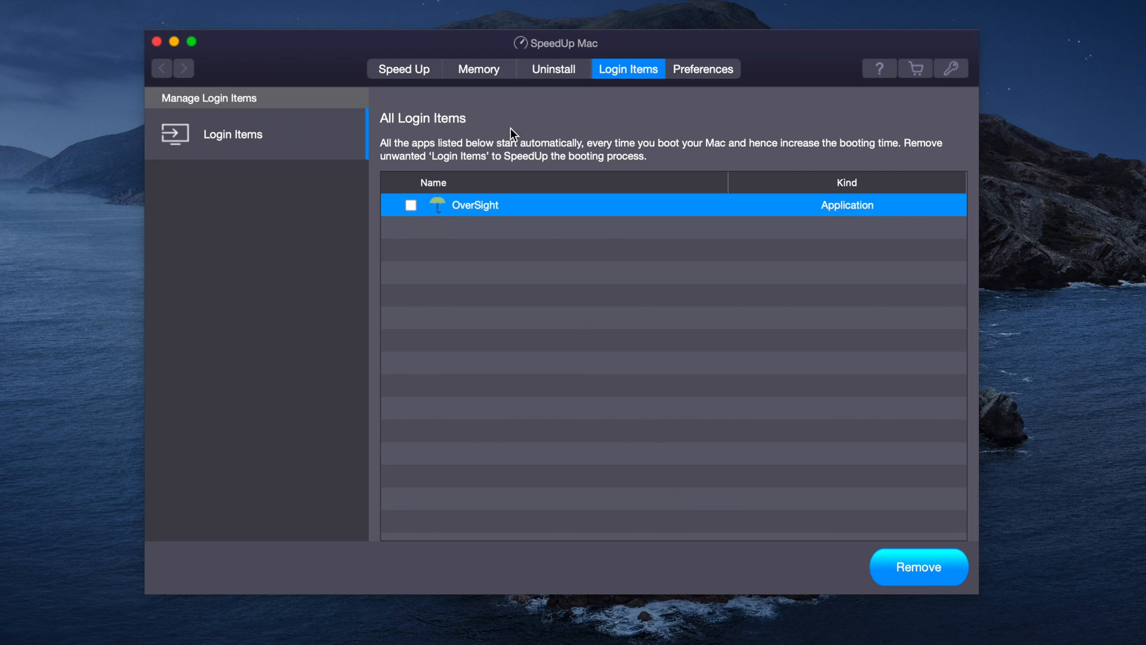
click(553, 69)
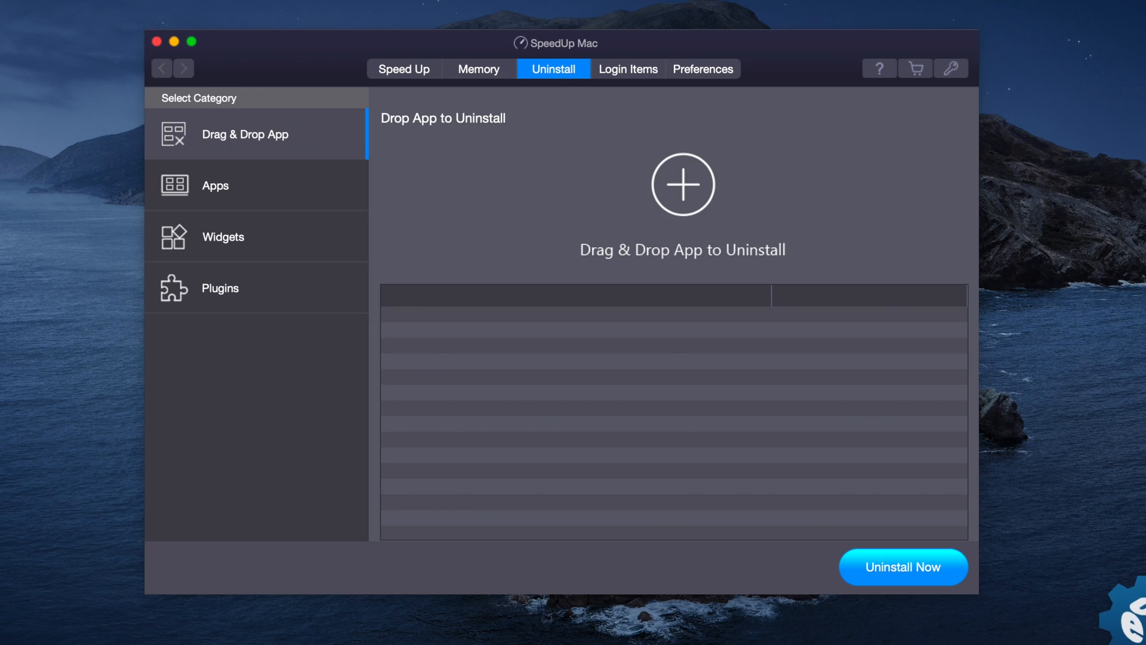
Step: Add UEFITool.app to the list and uninstall it with its saved-state and preferences files, confirming the warning
click(902, 566)
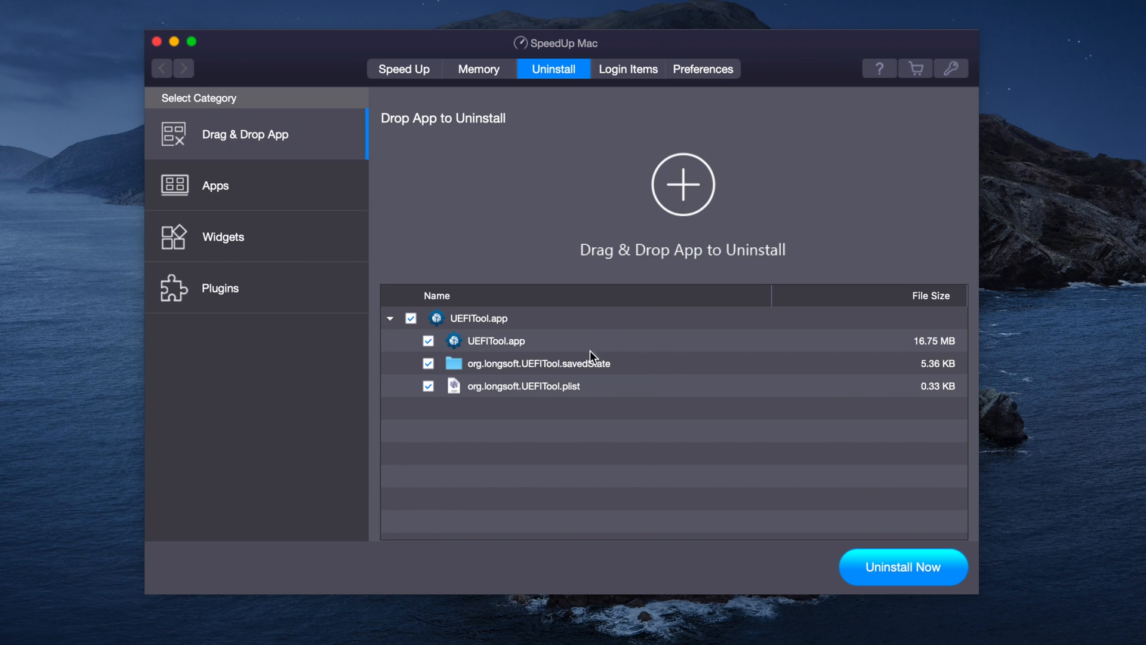
mouse_move(417, 380)
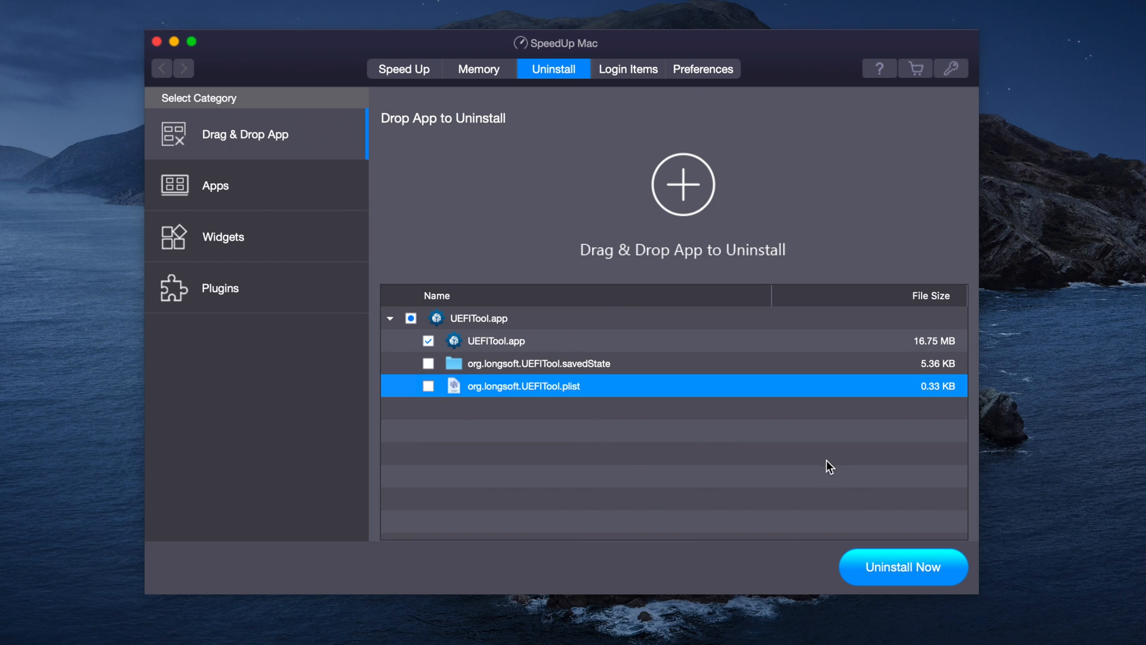
mouse_move(650, 388)
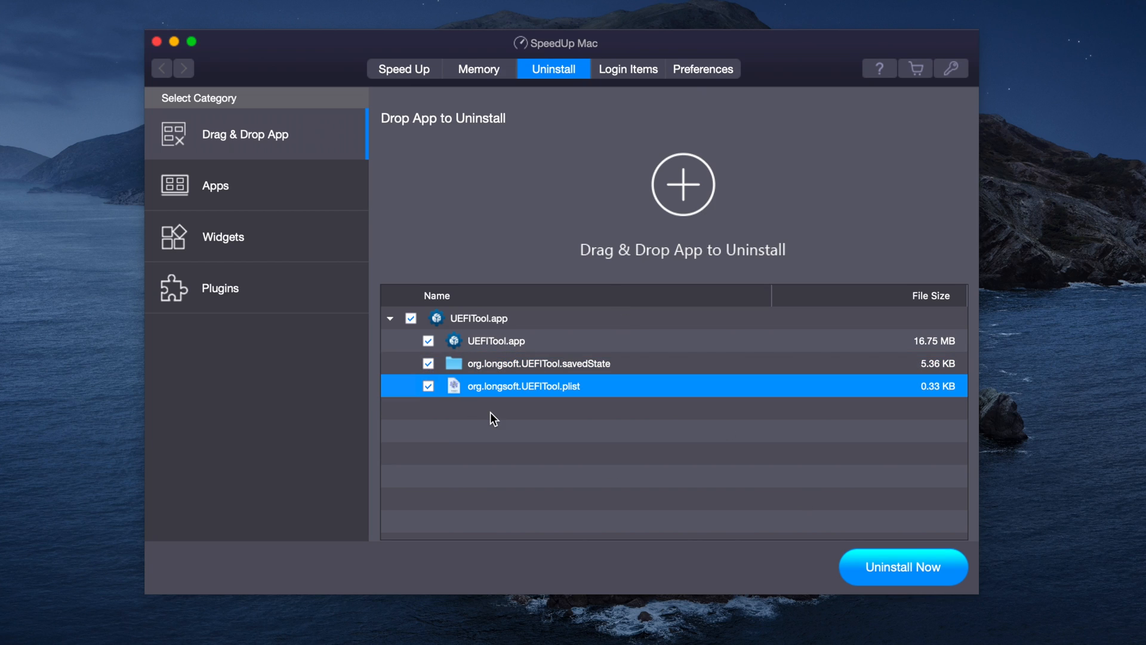
mouse_move(904, 580)
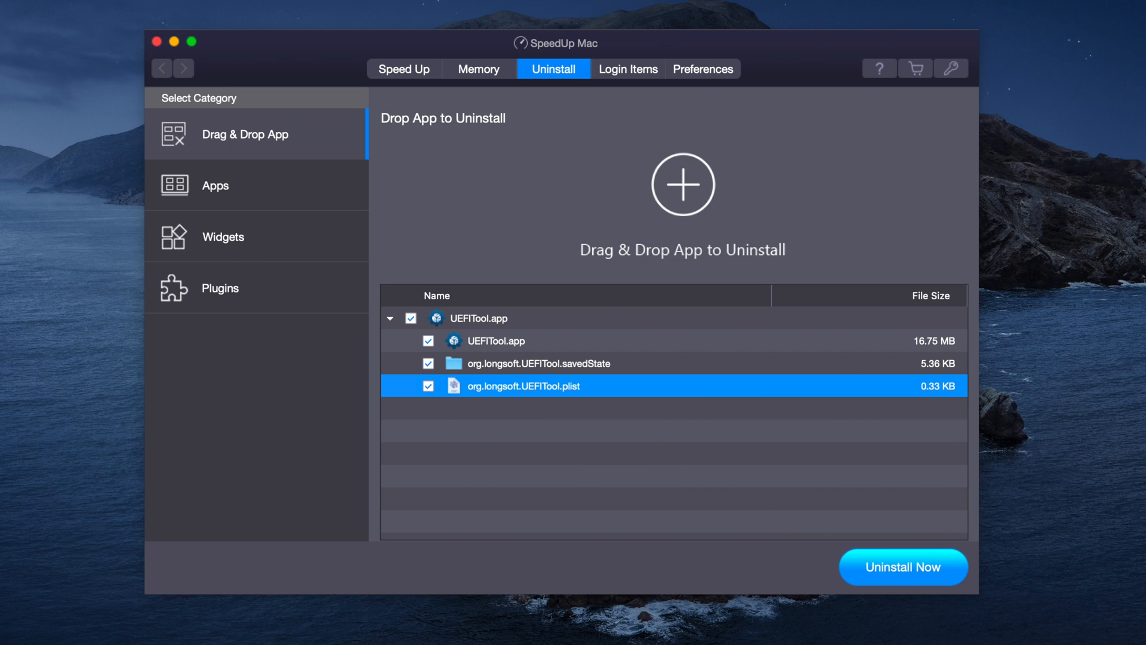
click(903, 566)
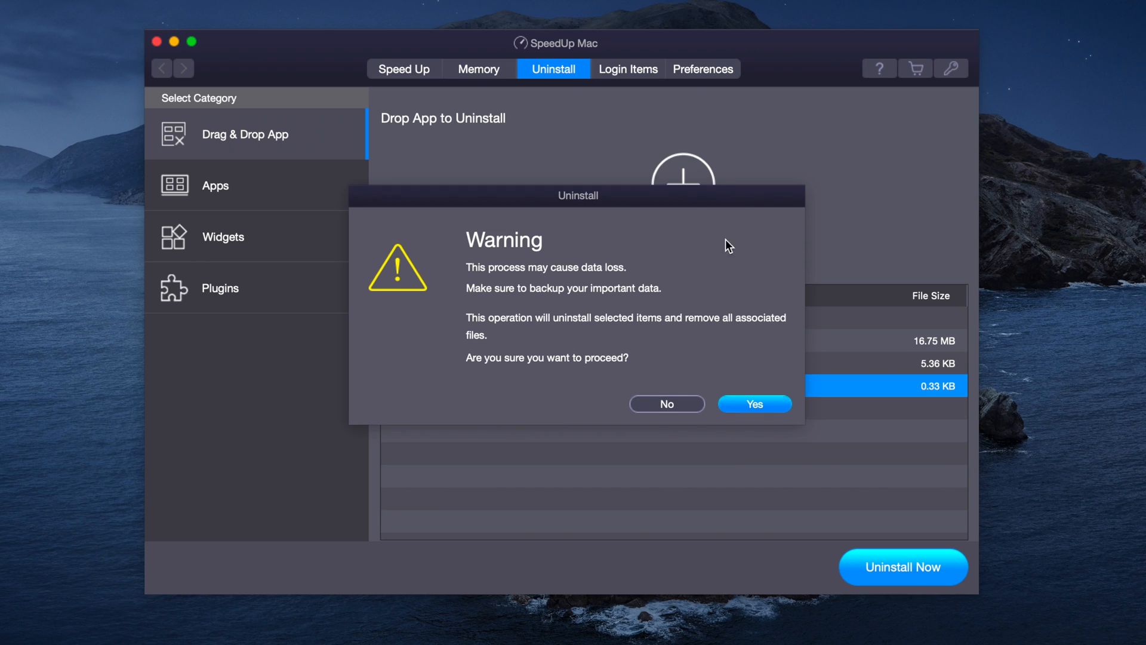
click(753, 404)
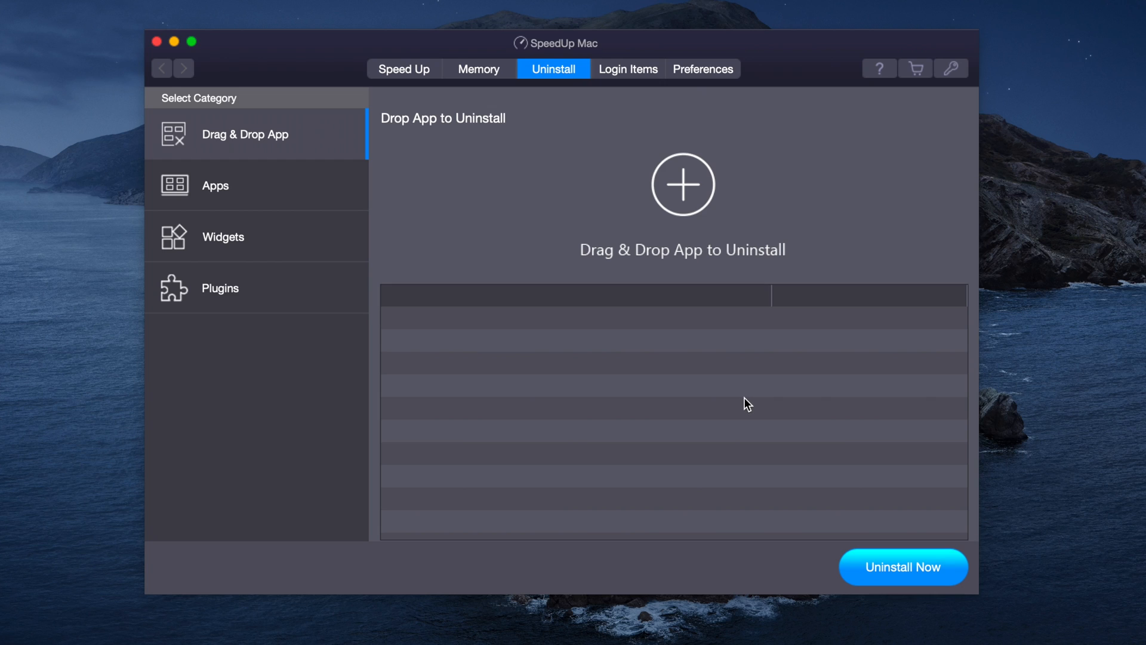
mouse_move(271, 195)
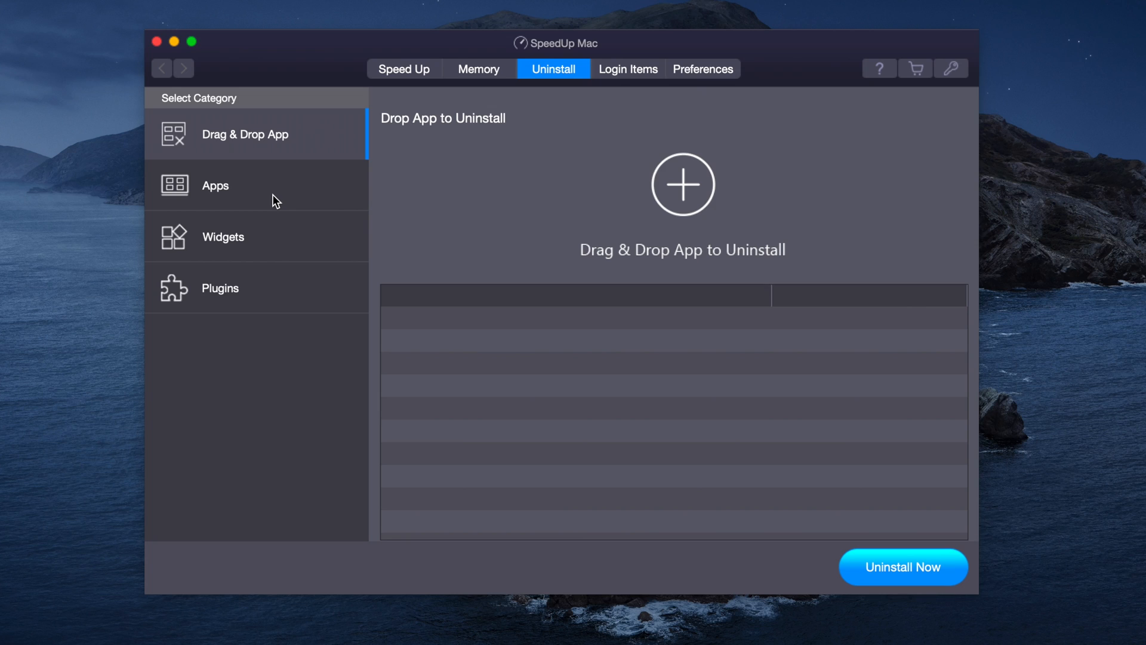
mouse_move(291, 242)
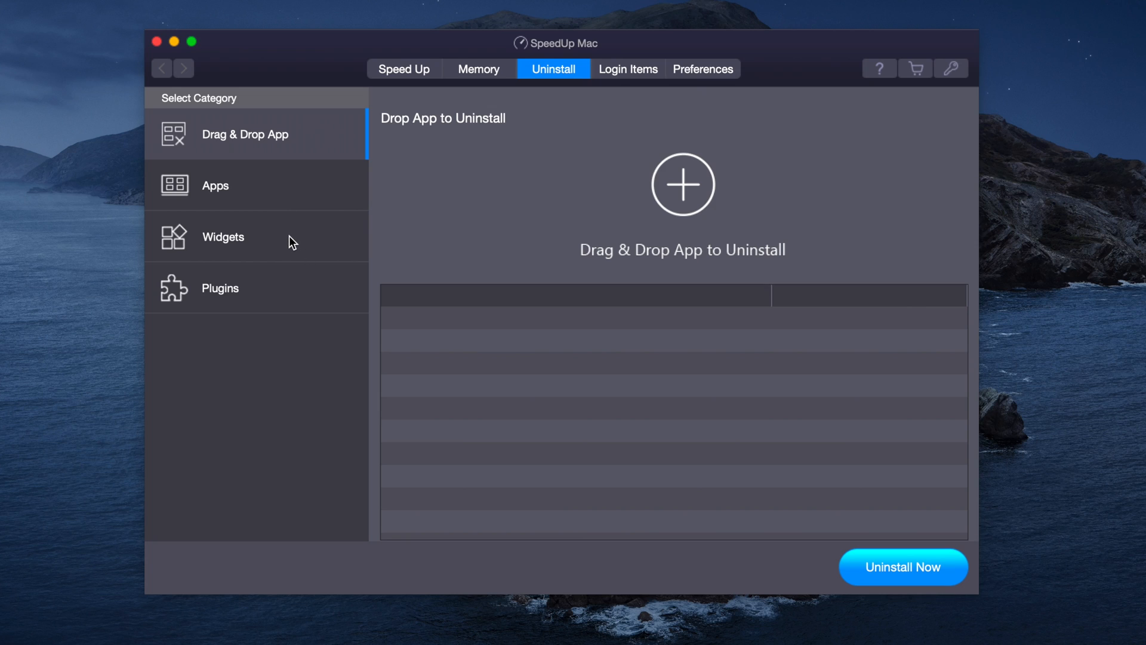
mouse_move(290, 242)
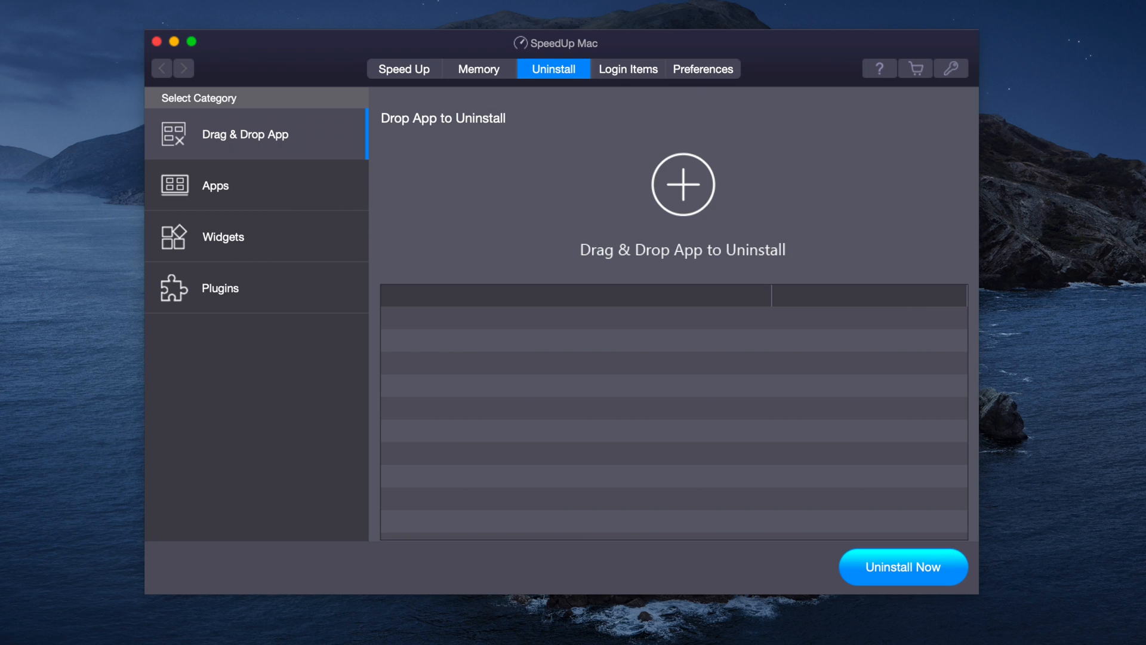
Step: Check the empty Widgets and Plugins lists, then move to the Memory page showing 8.15 GB of 16 GB used
click(223, 237)
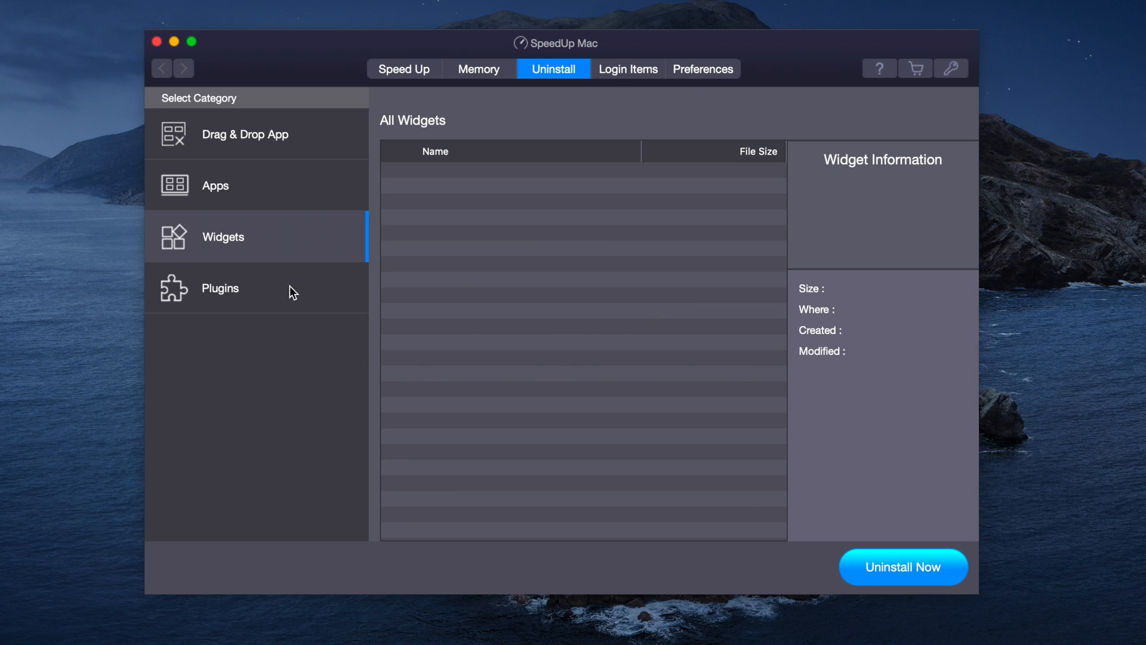
click(220, 288)
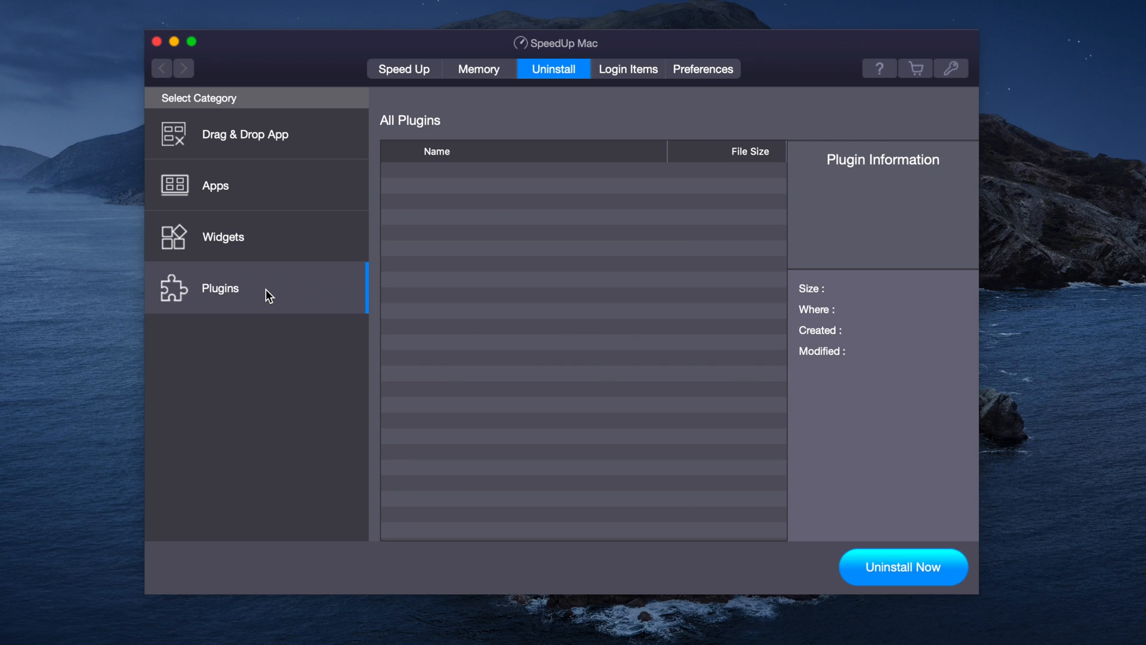
click(478, 70)
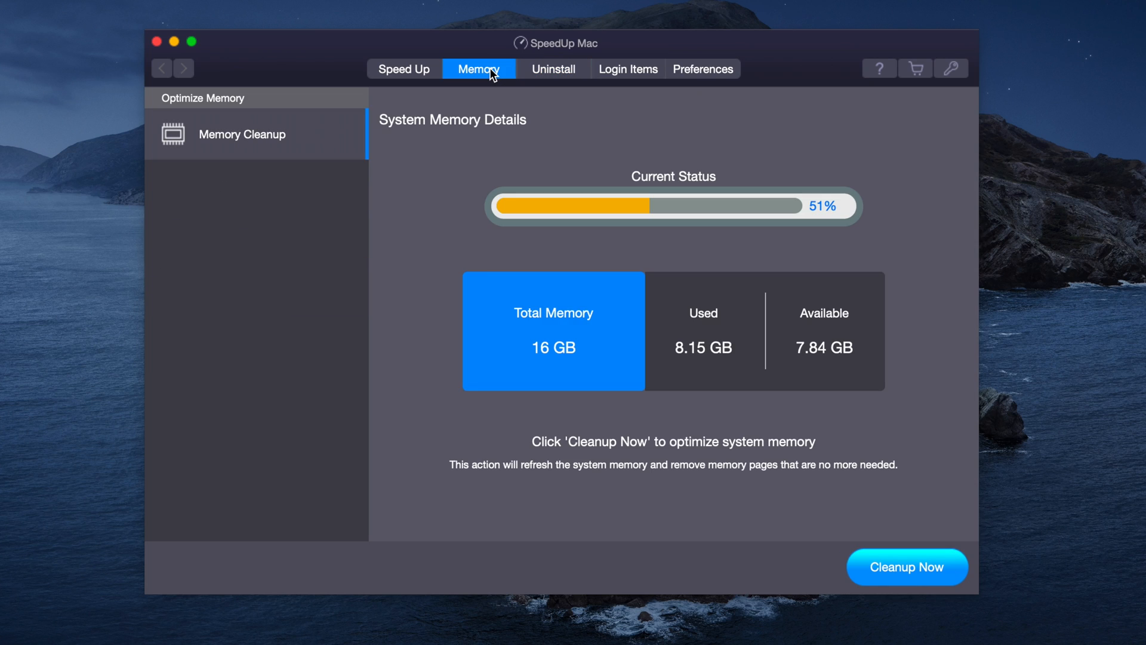
mouse_move(563, 378)
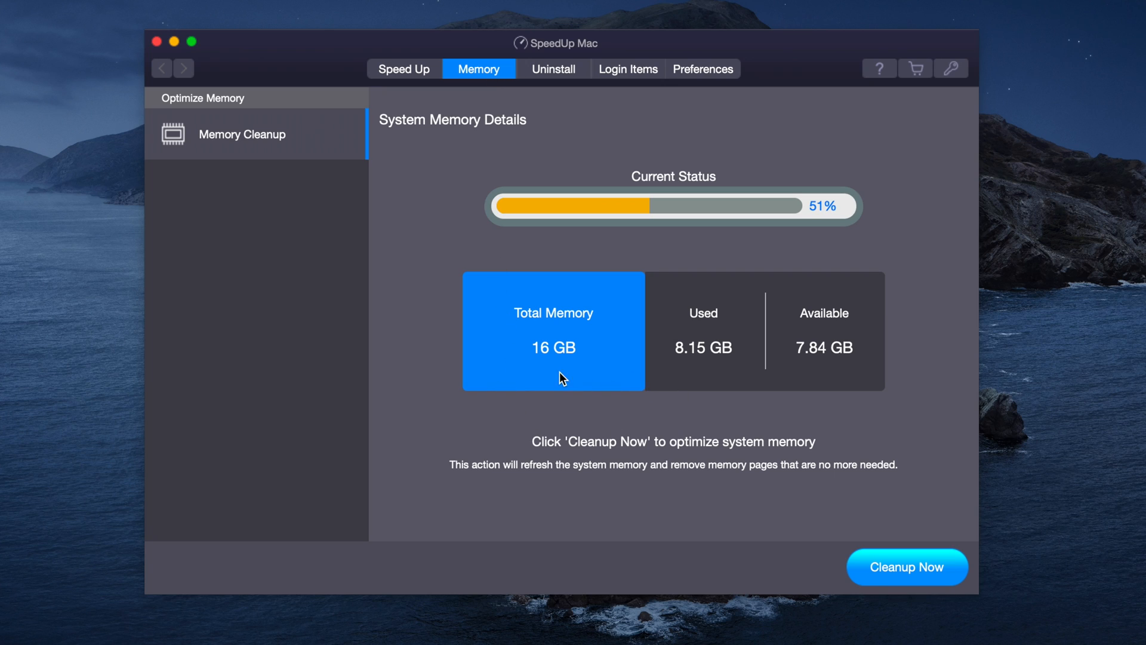
mouse_move(695, 378)
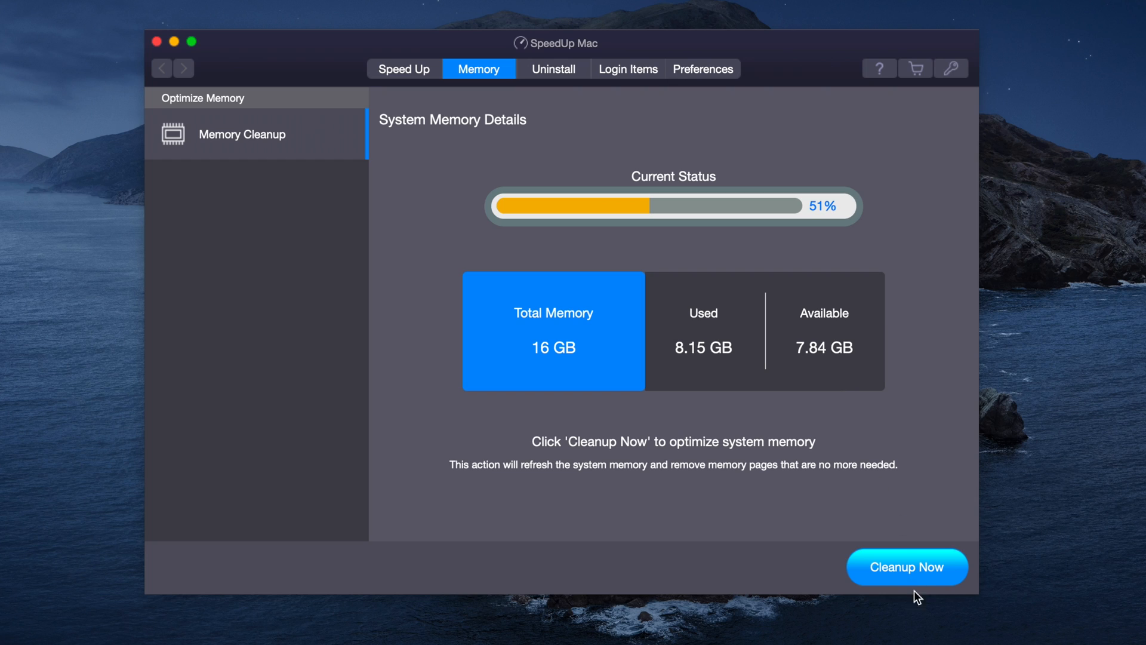
click(906, 566)
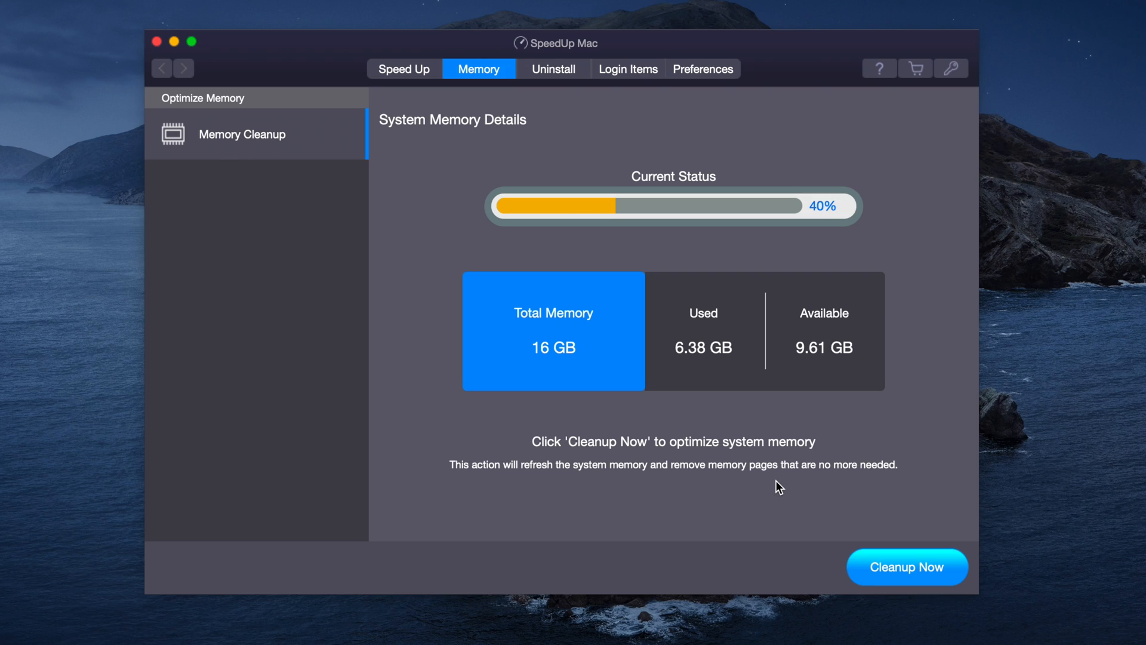
mouse_move(680, 381)
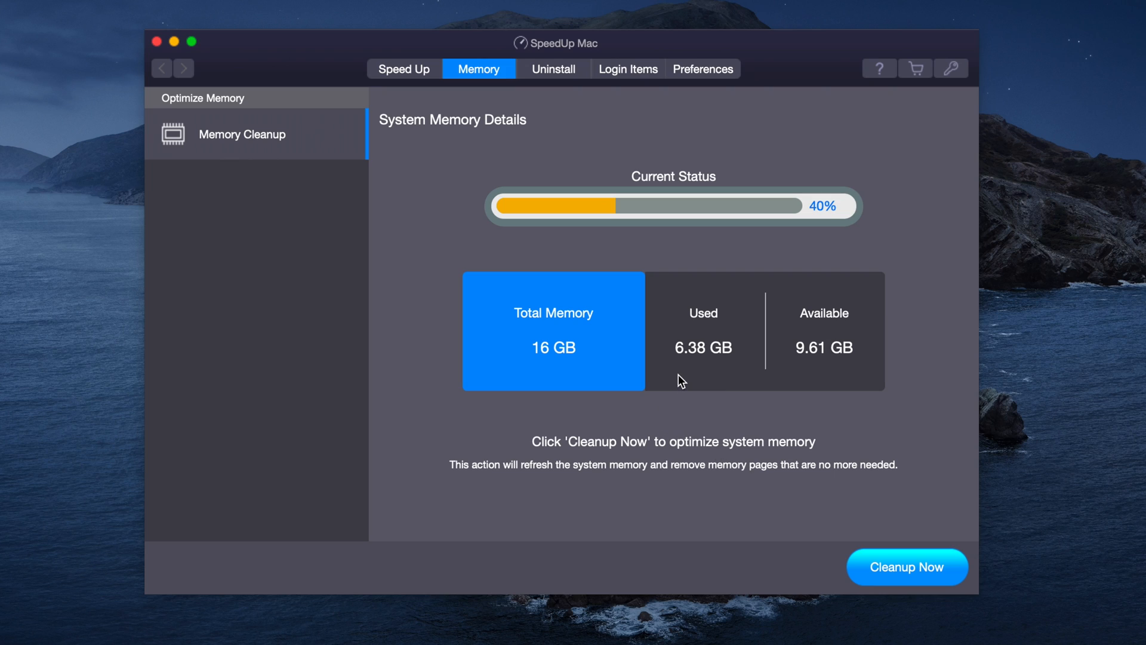
mouse_move(702, 379)
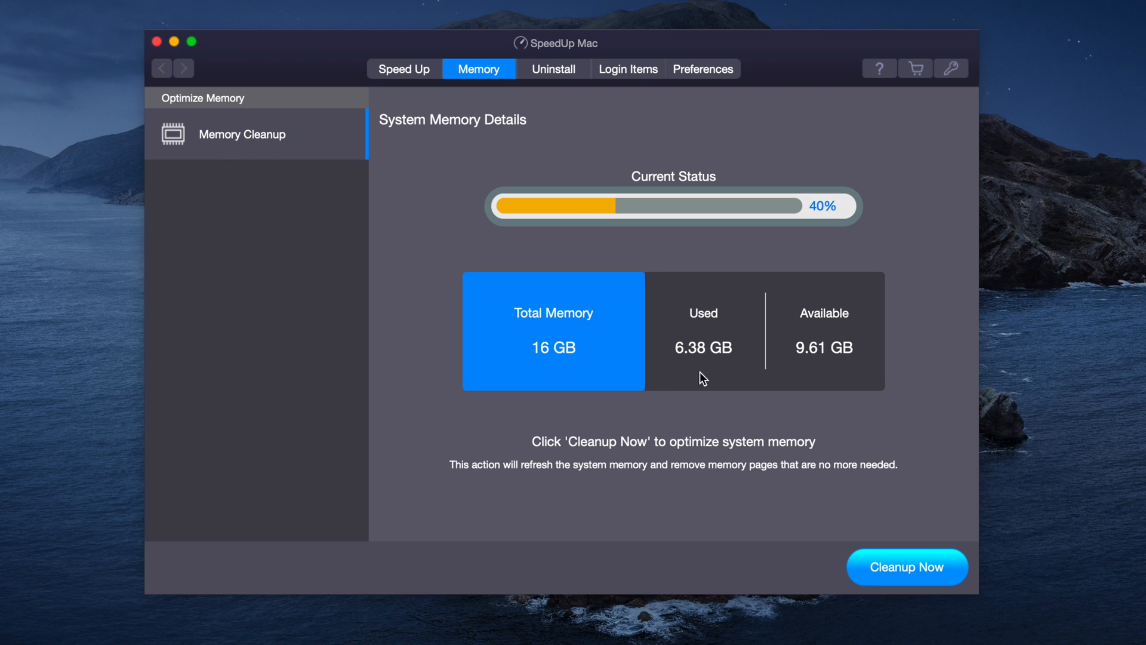
mouse_move(599, 318)
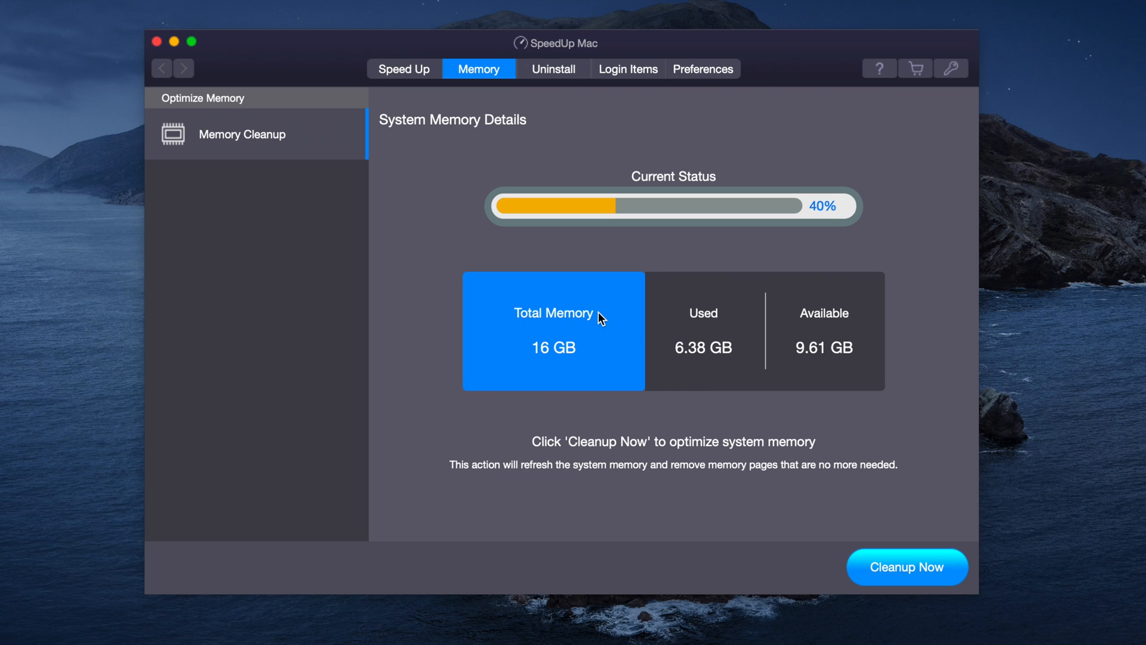
mouse_move(427, 74)
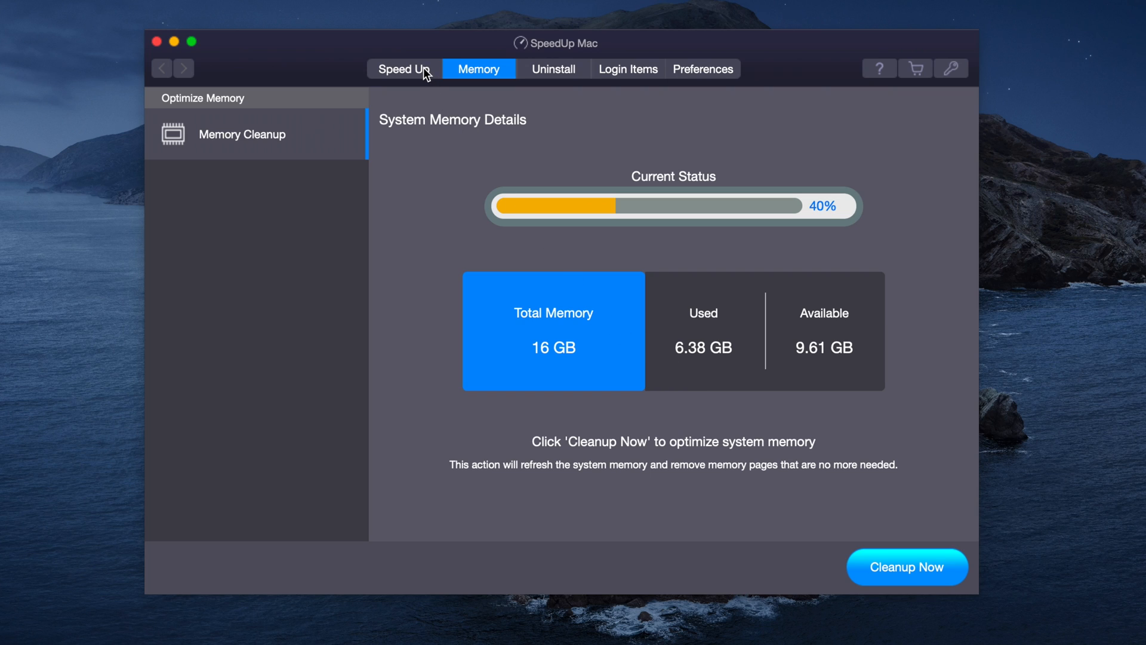
Step: Show the Speed Up volume page with the Catalina boot volume's 210.2 GB free of 500 GB
click(403, 69)
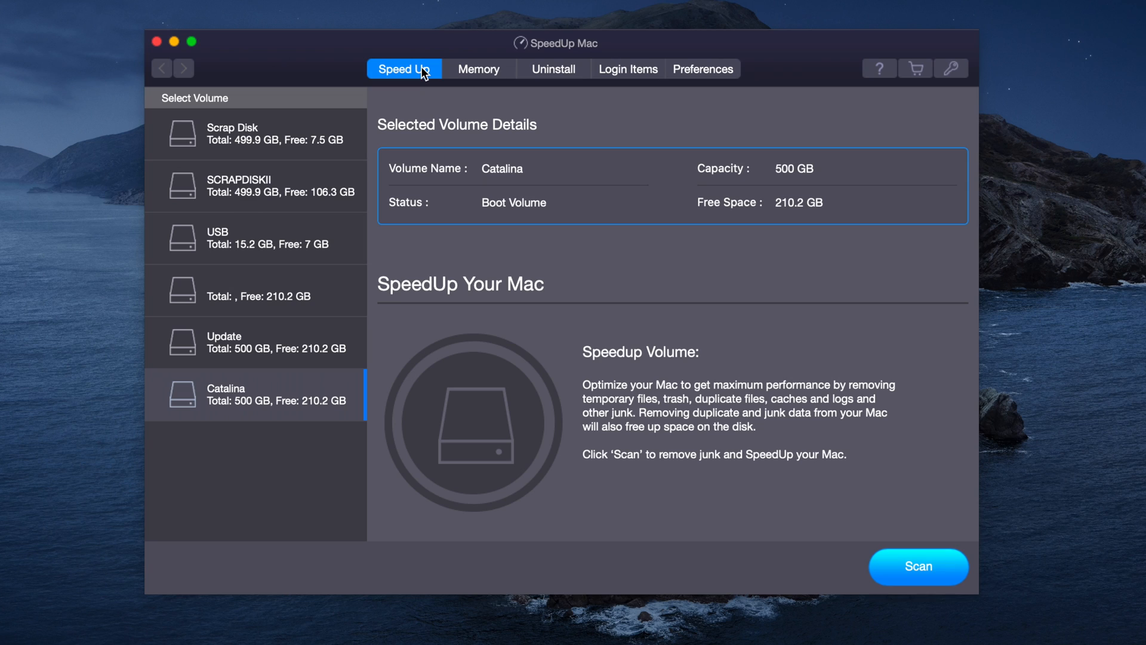
mouse_move(604, 451)
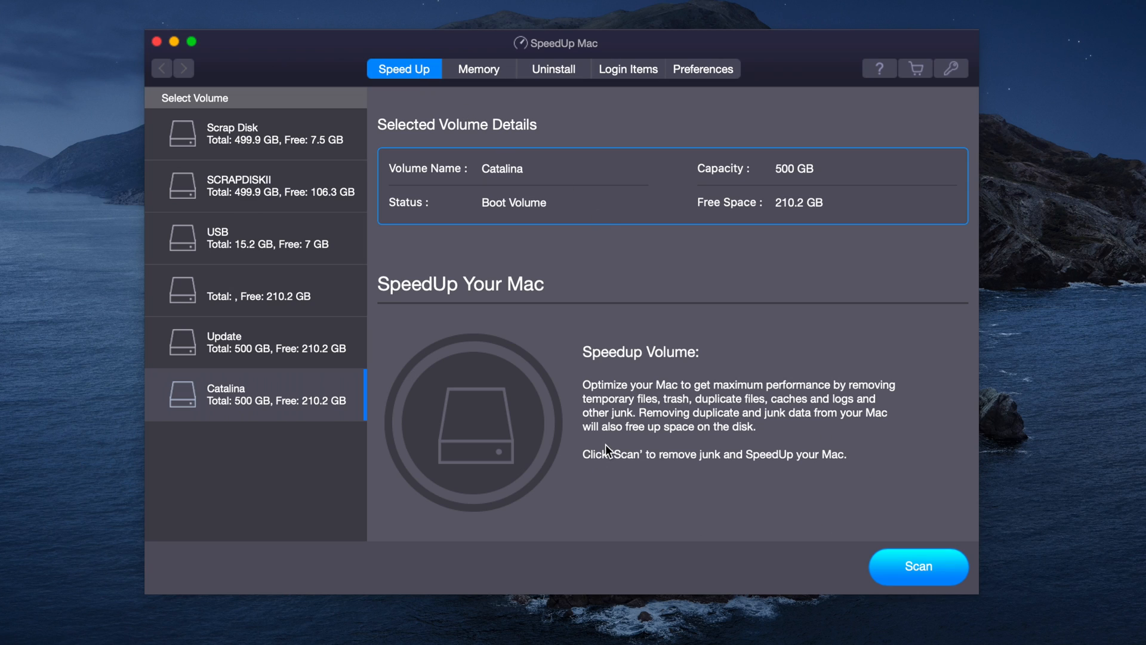
mouse_move(703, 453)
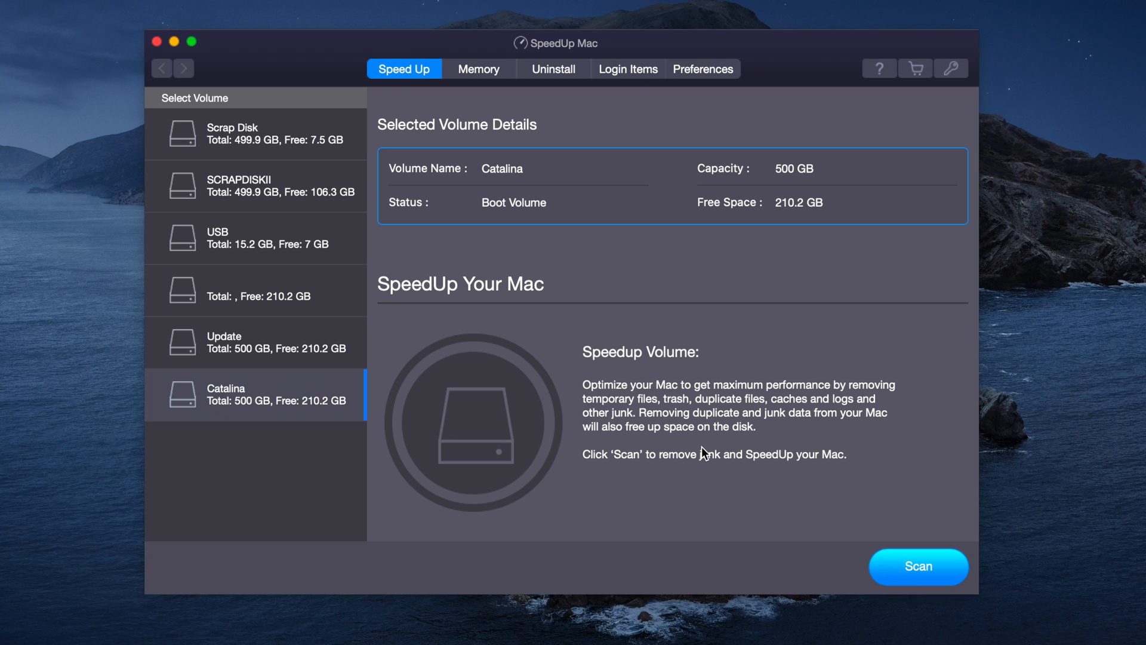
mouse_move(816, 440)
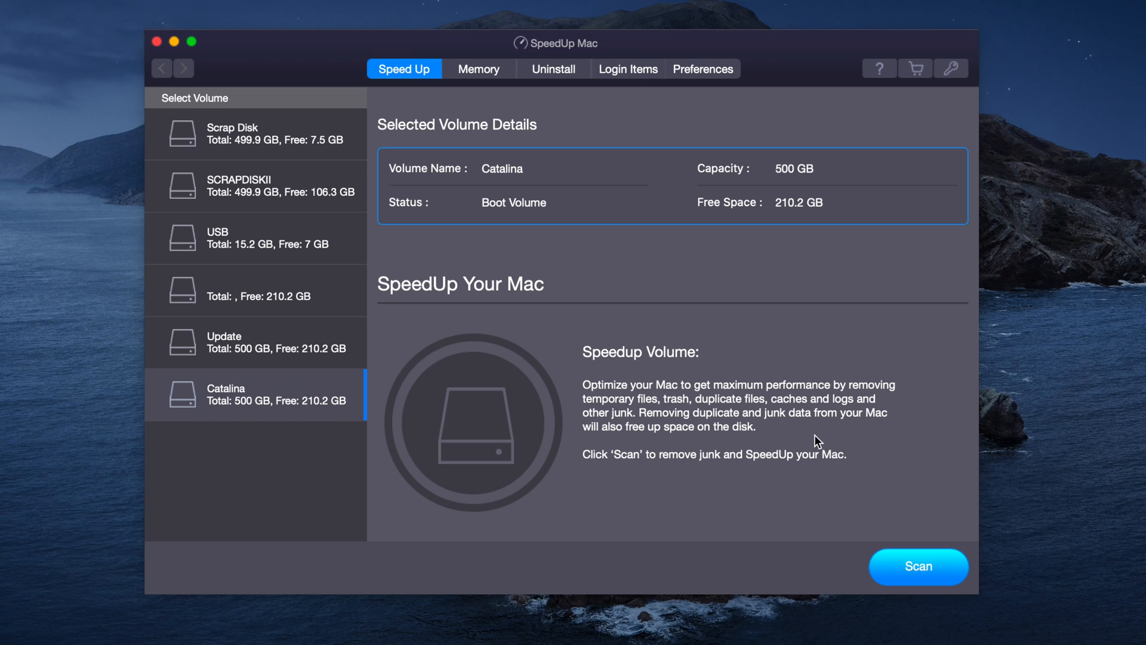
mouse_move(833, 441)
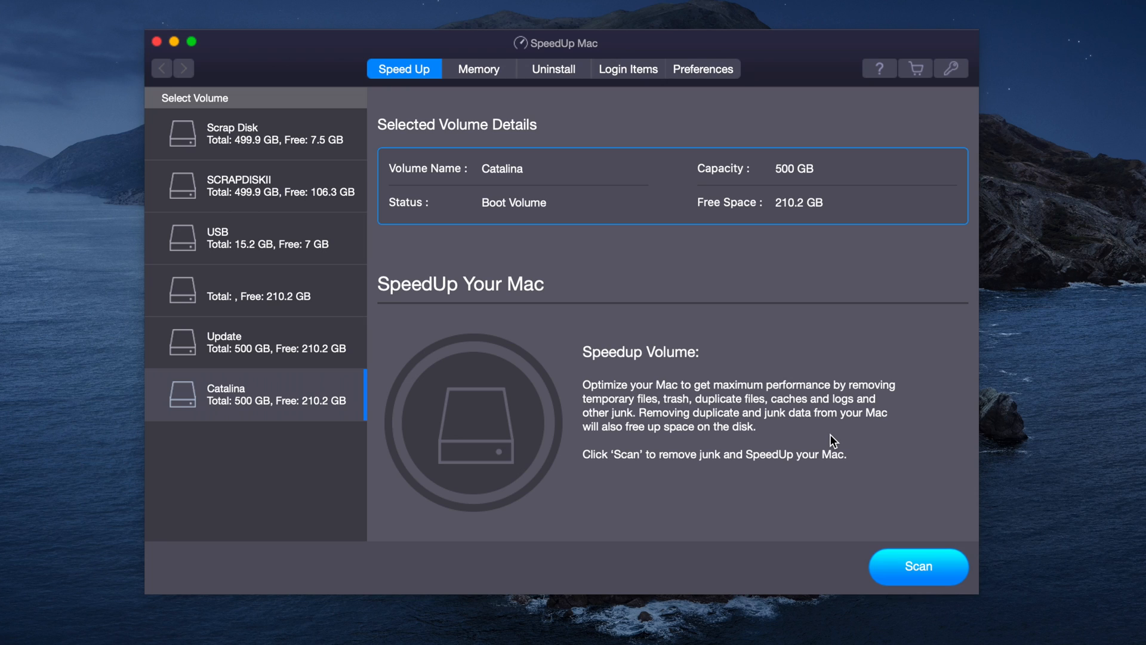
mouse_move(794, 428)
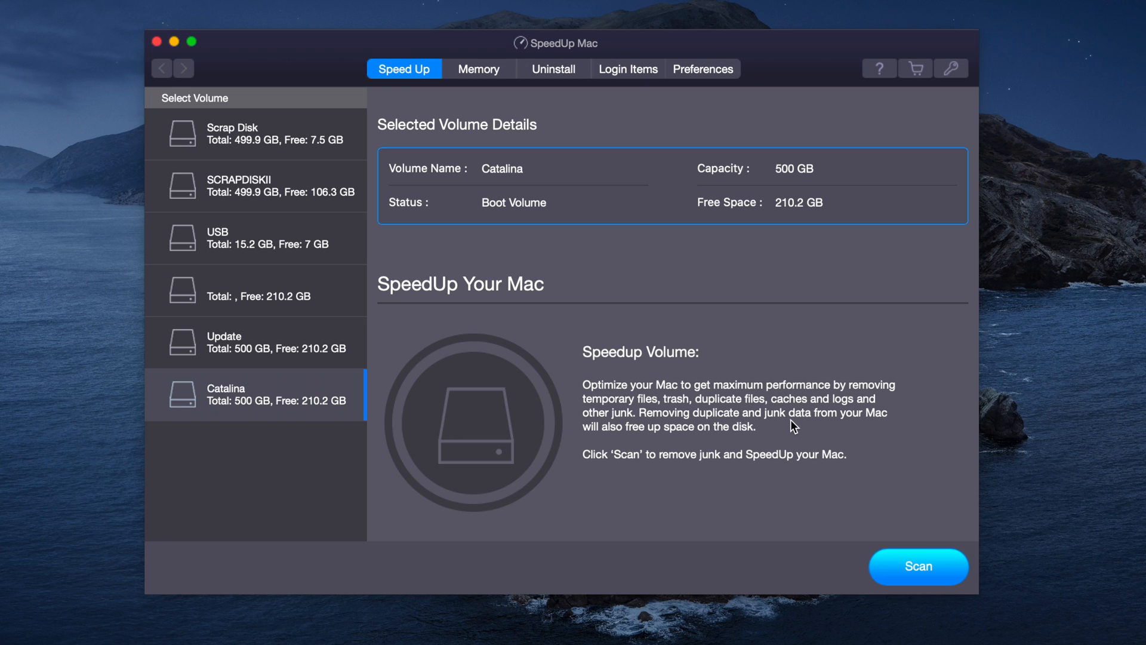
Step: Scan the Catalina volume, finding 6.12 GB of junk including 851.67 MB of user caches
click(919, 566)
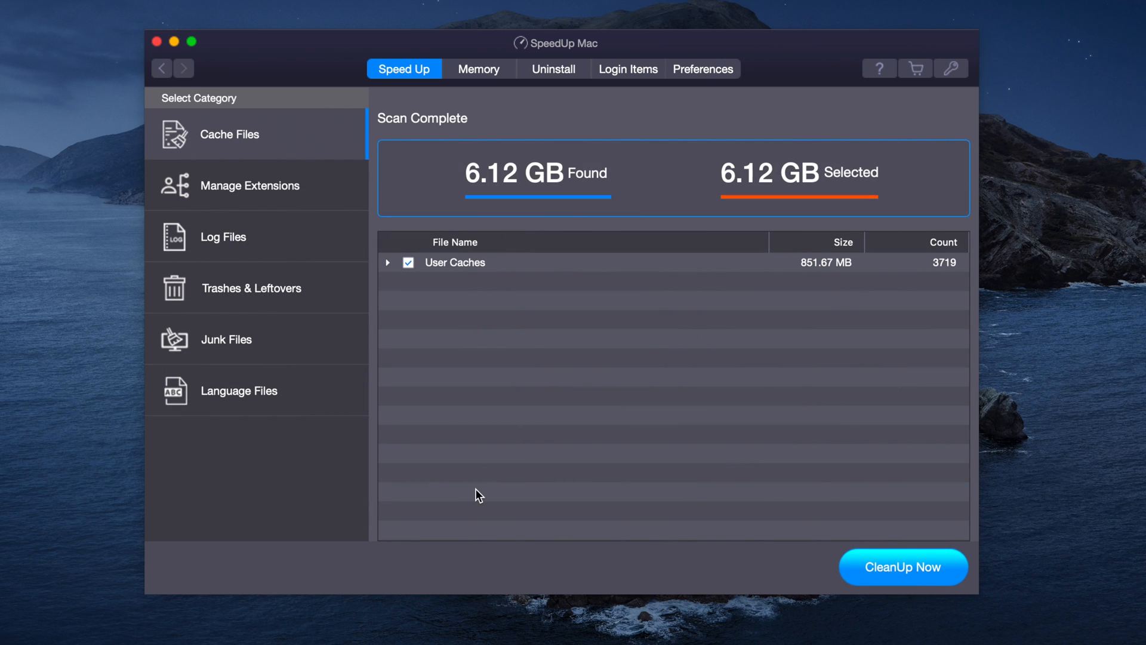
mouse_move(478, 267)
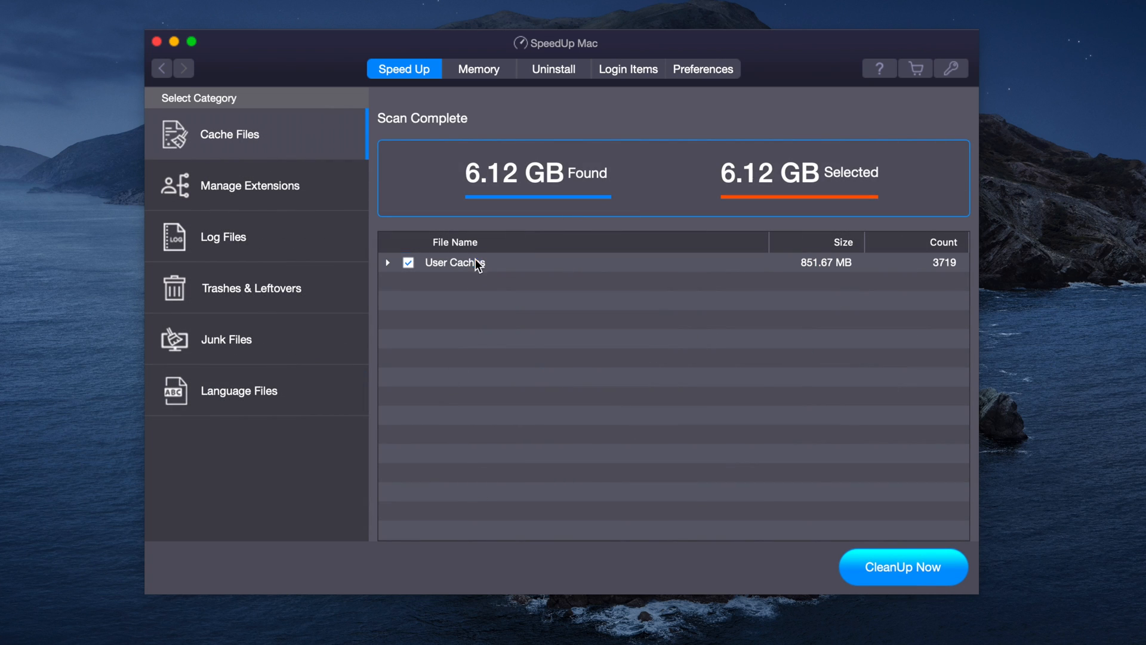
Step: Exclude StartUp Items and SpotLight Plug-Ins from the cleanup under Manage Extensions
click(409, 262)
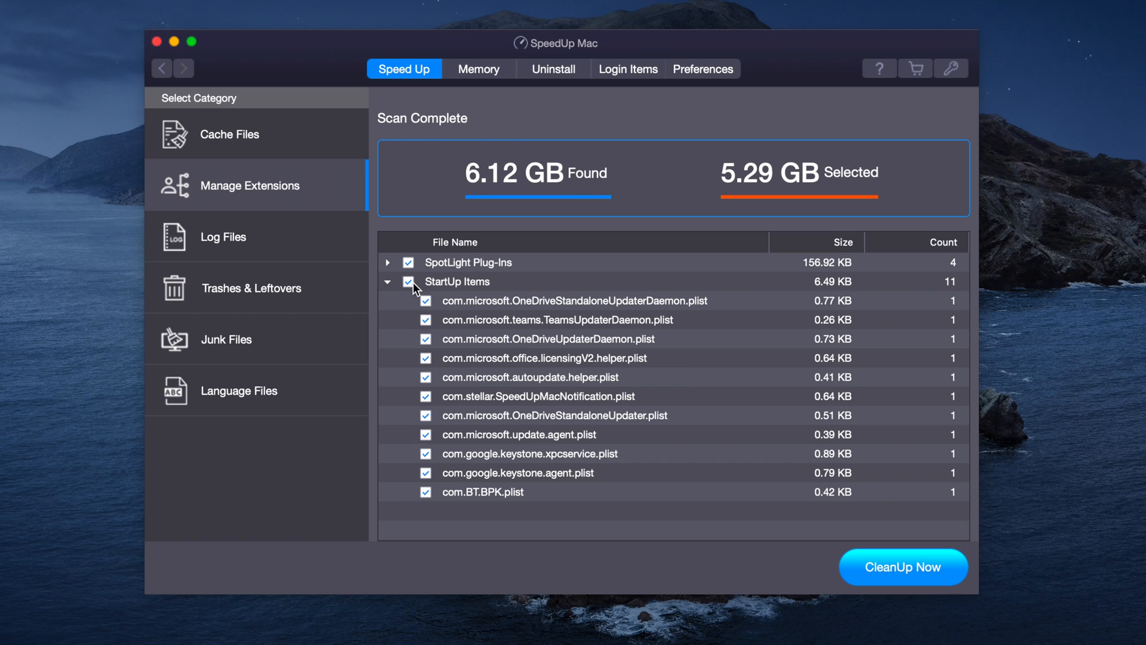
click(408, 263)
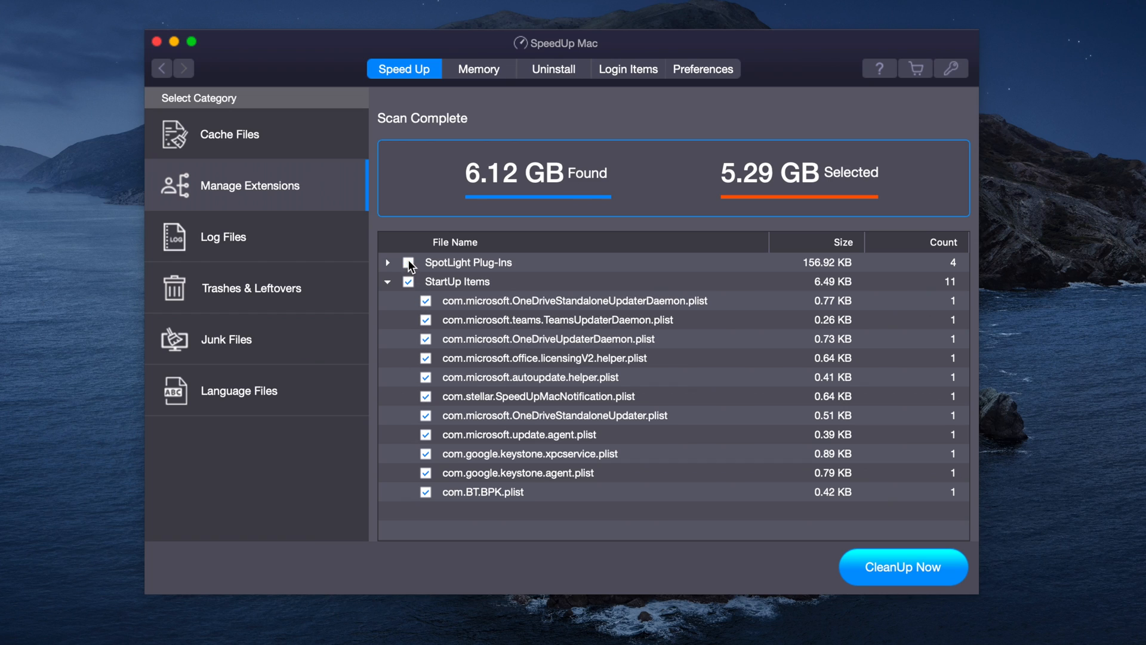
click(409, 282)
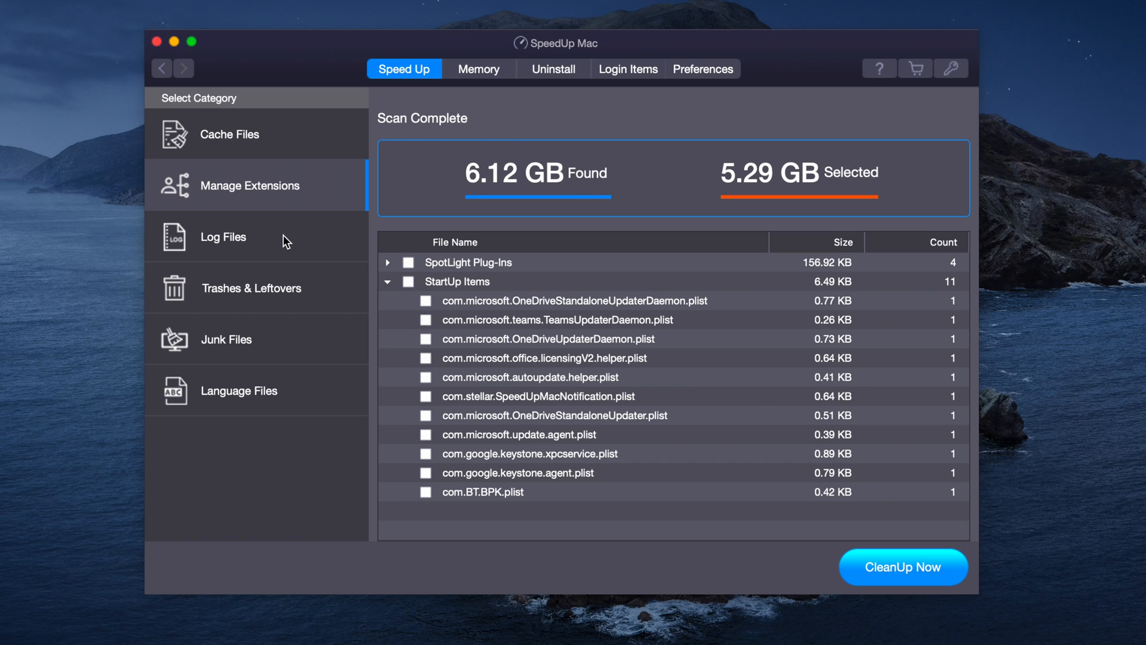
Step: Exclude User Logs and System Logs under Log Files, lowering the selection to 5.28 GB
click(223, 236)
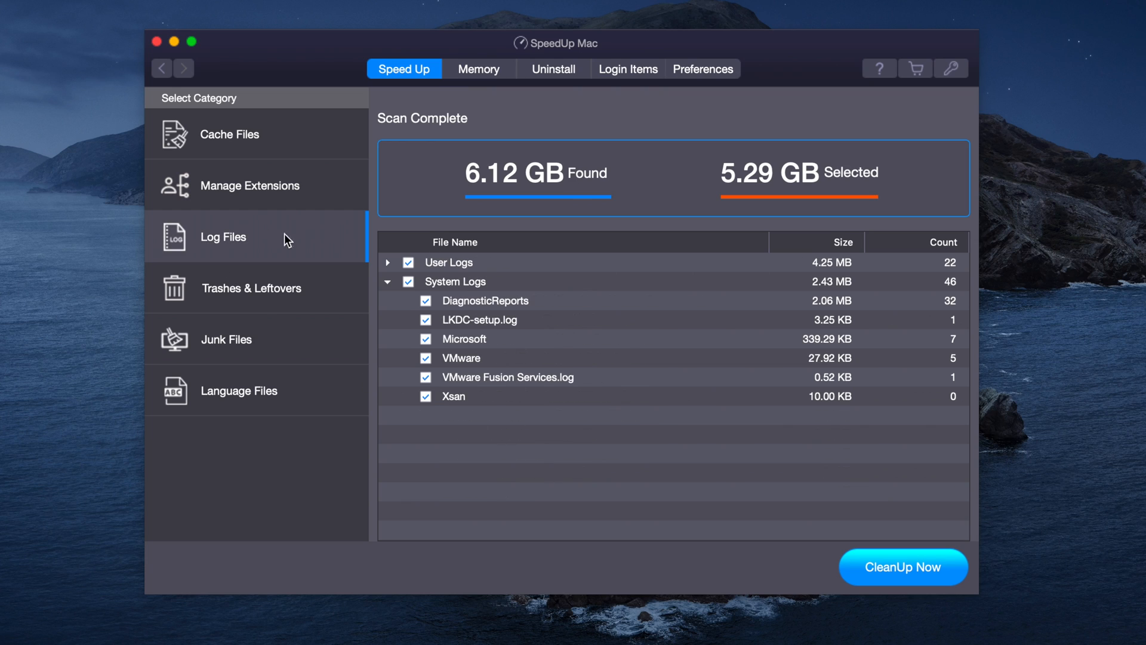
mouse_move(430, 302)
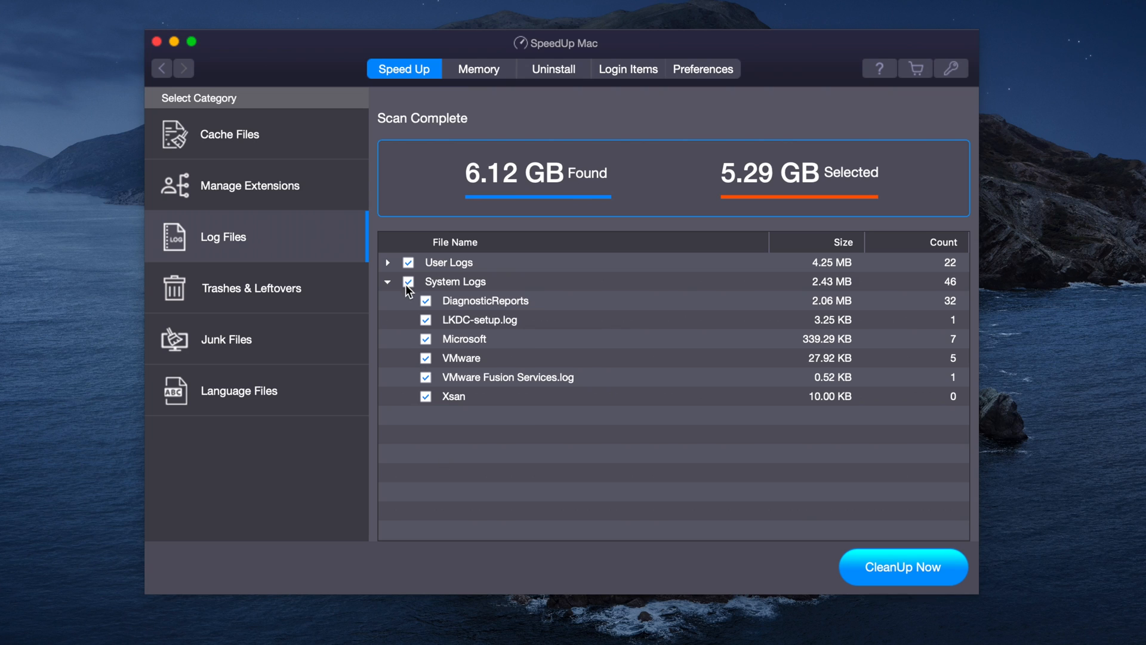
click(388, 263)
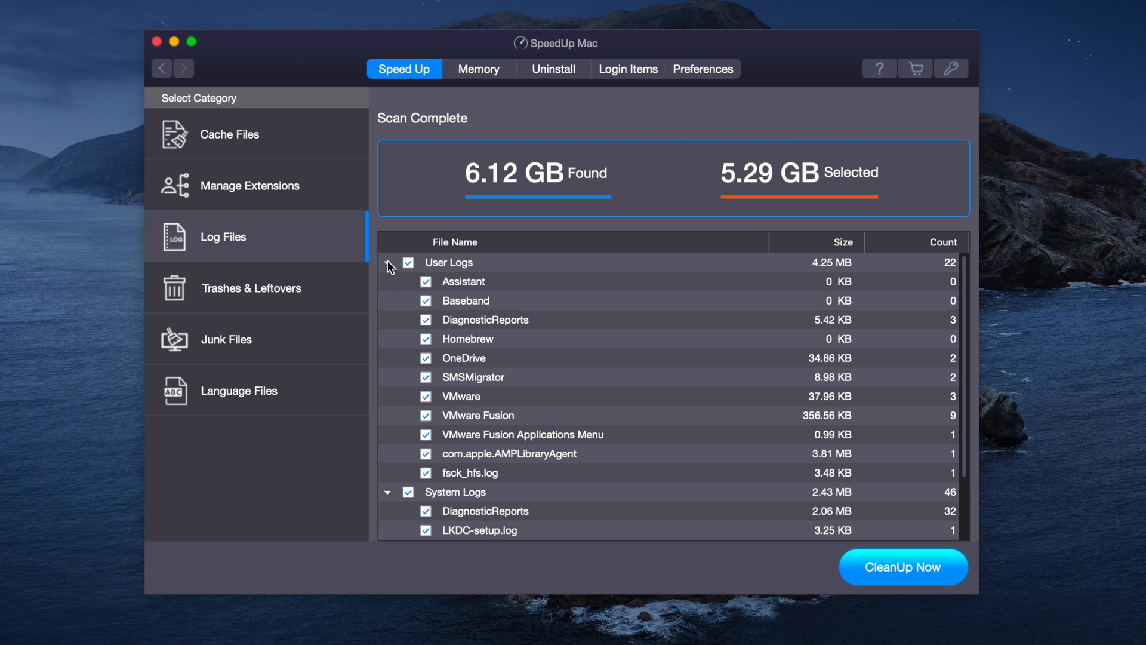
click(388, 263)
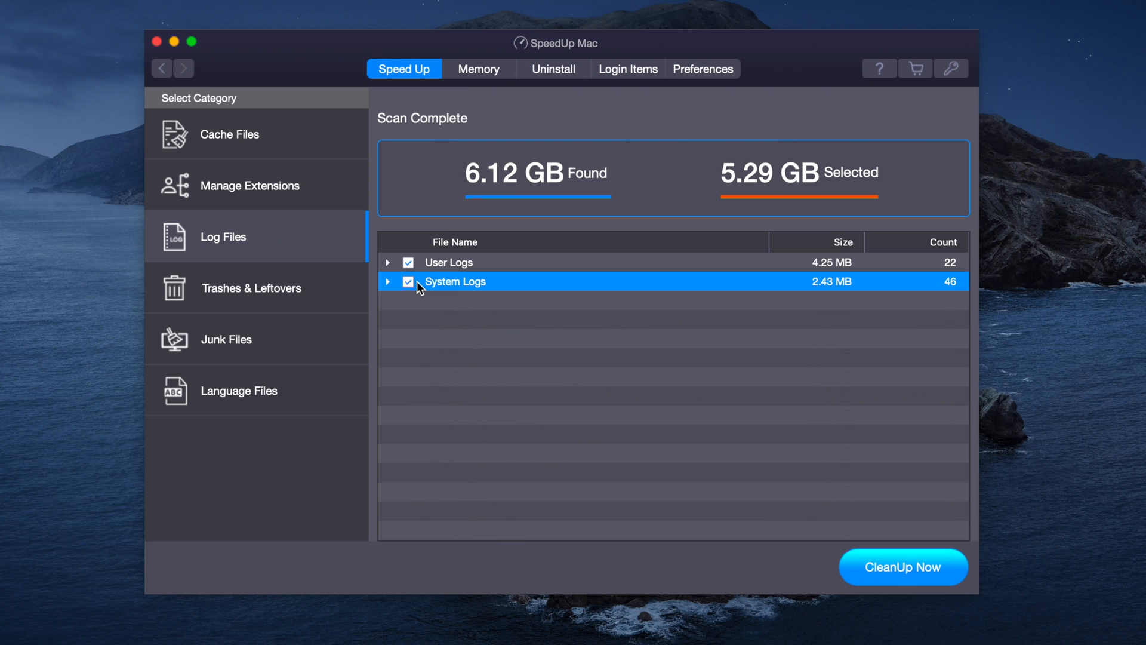
click(408, 263)
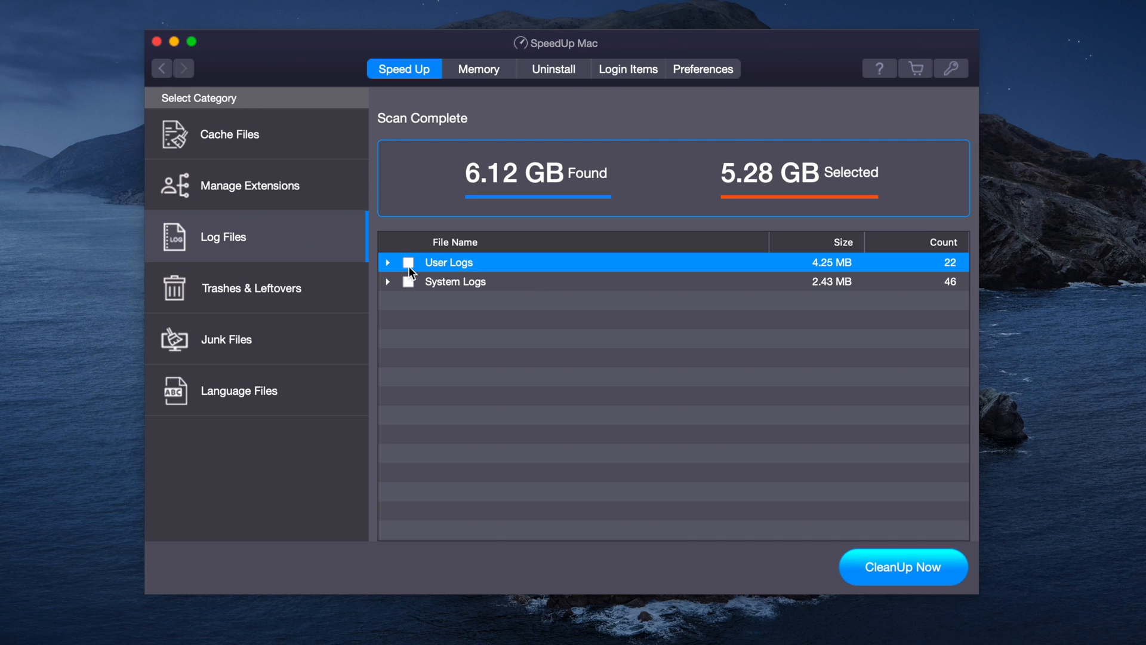
Step: Mark the StellarSpeedUpMac.dmg.zip leftover in Trashes & Leftovers for removal
click(252, 288)
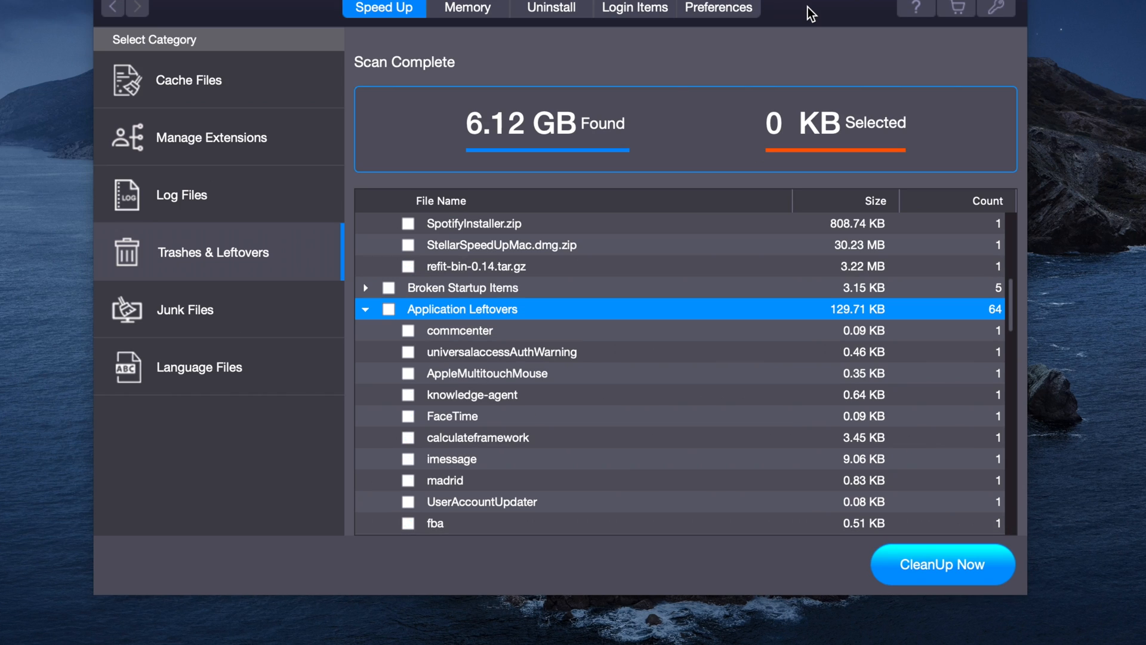
click(502, 245)
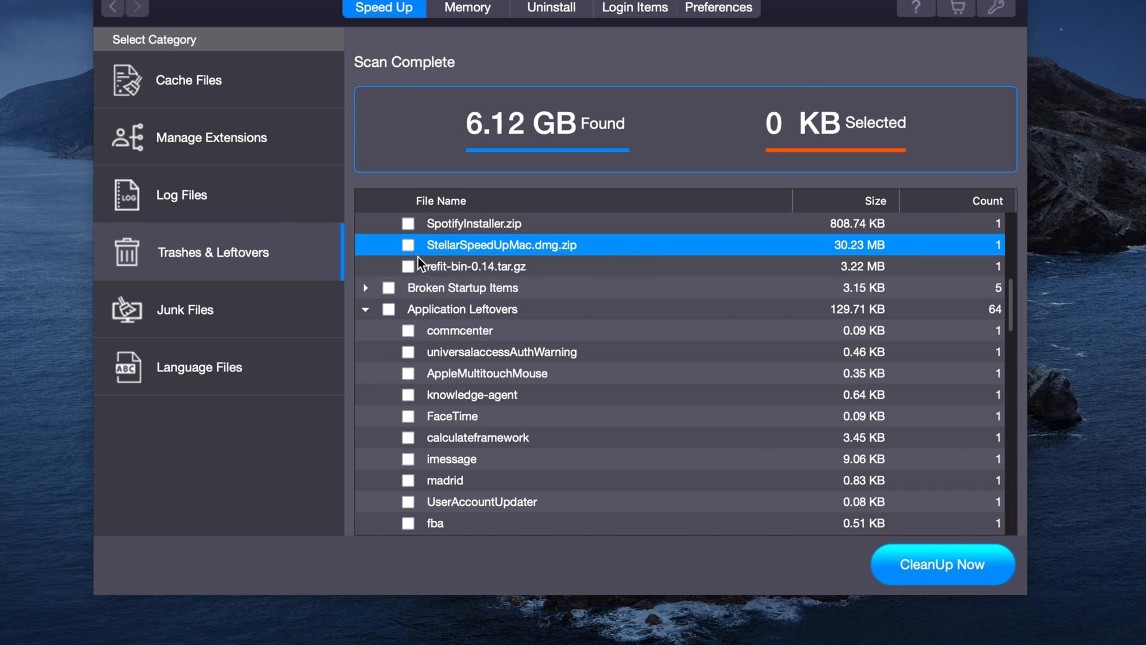
click(408, 245)
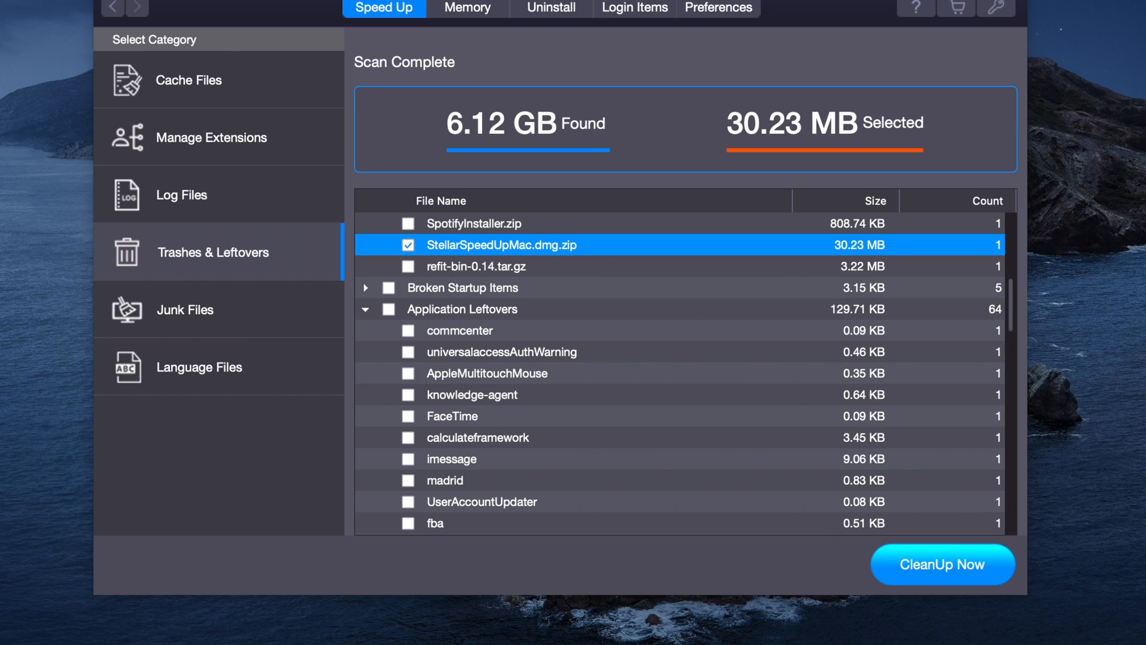
Step: Clean up the marked file, confirming the warning, freeing 30.23 MB and leaving 0 KB selected
click(942, 564)
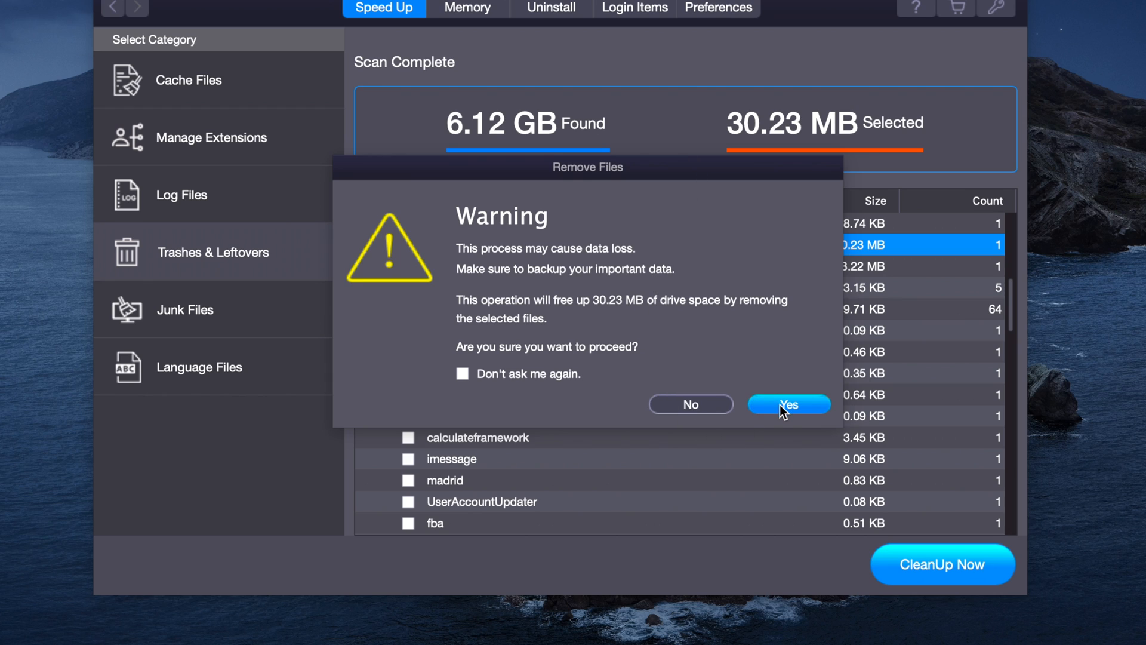
click(787, 405)
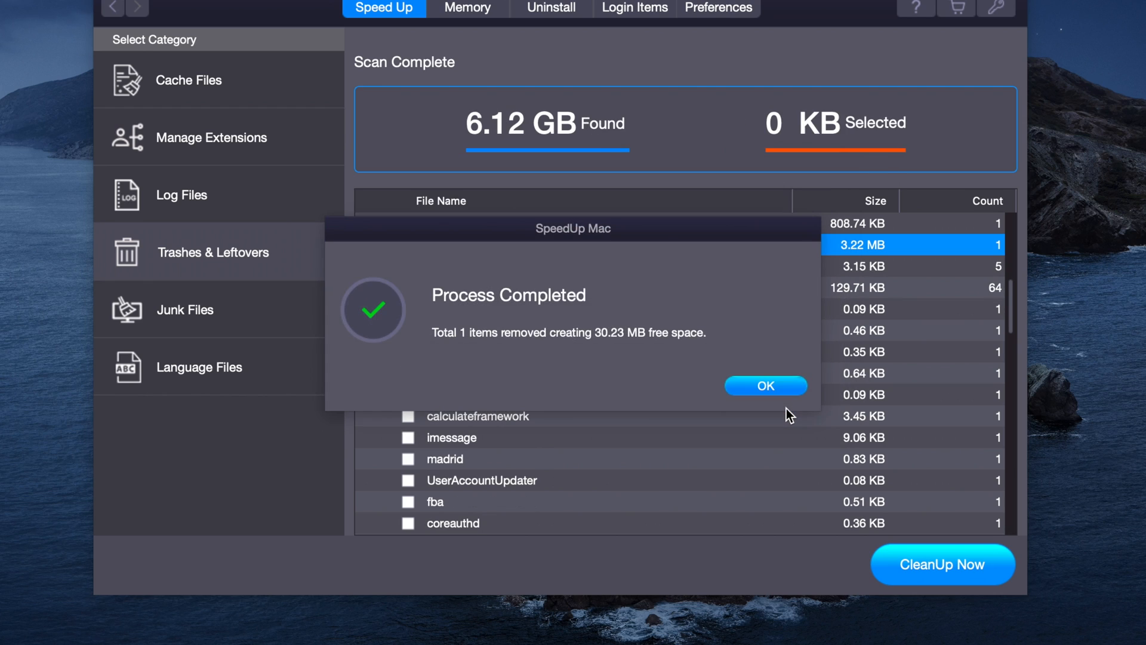
mouse_move(708, 379)
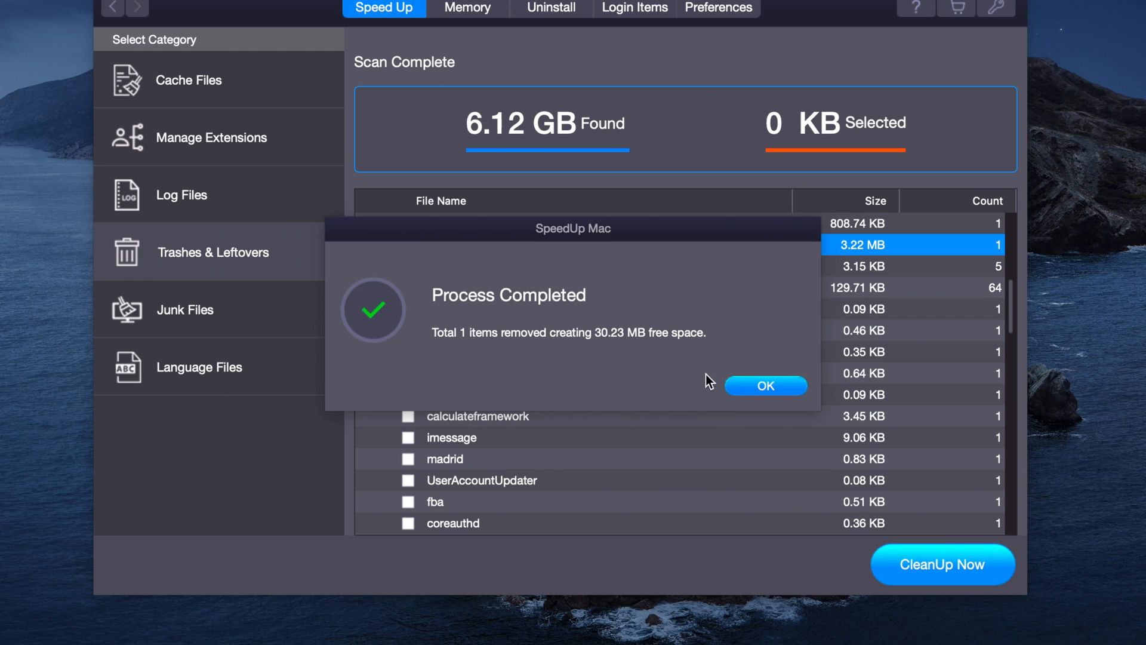
click(764, 386)
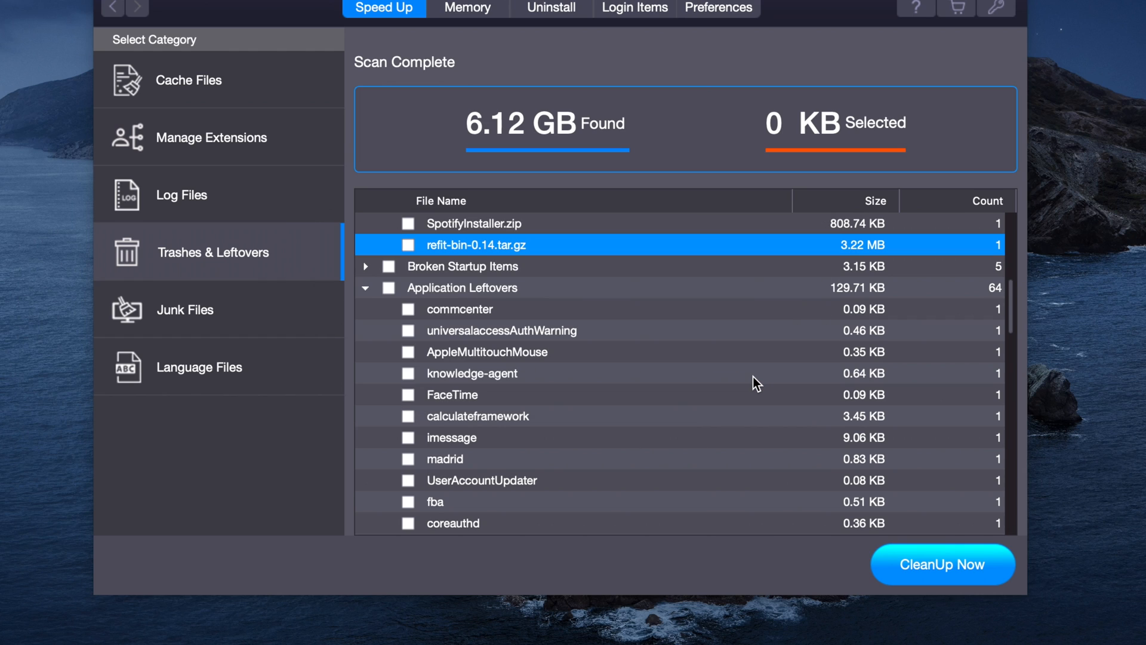